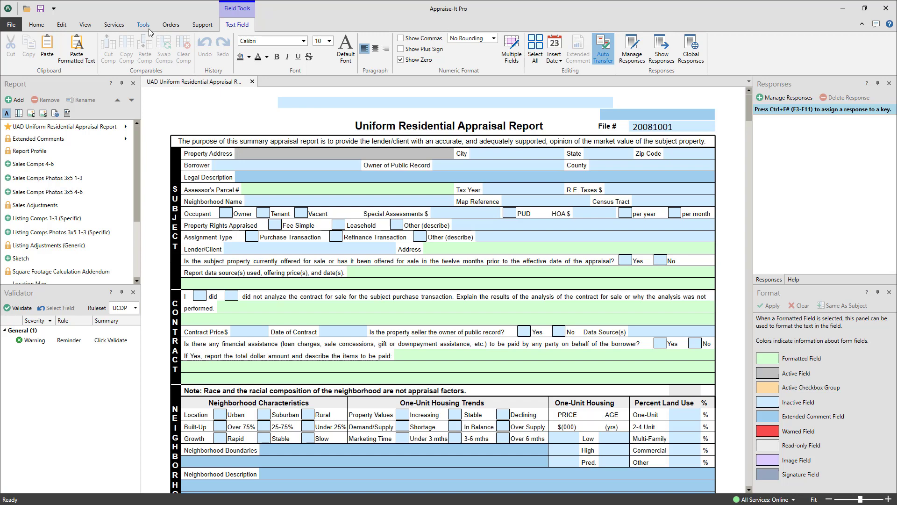
Launch Sketch32 from the report's Tools ribbon to start the floor plan
left_click(142, 25)
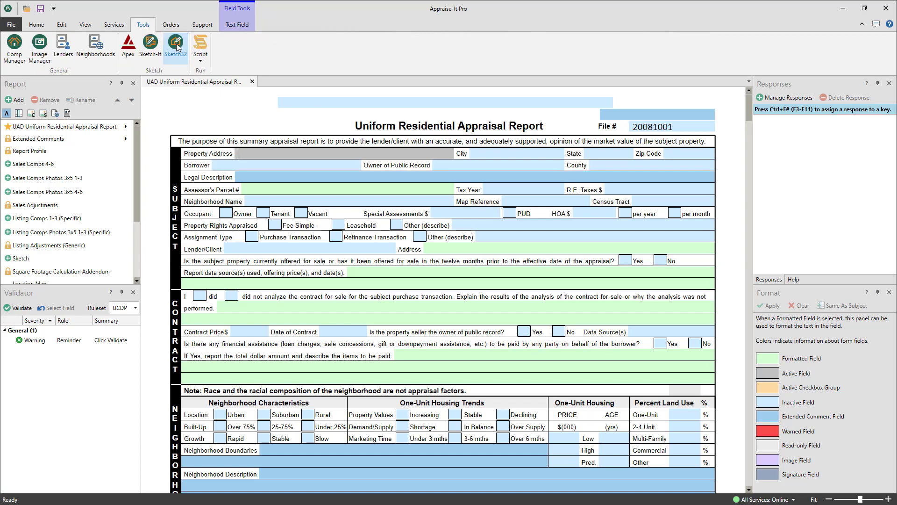
left_click(176, 46)
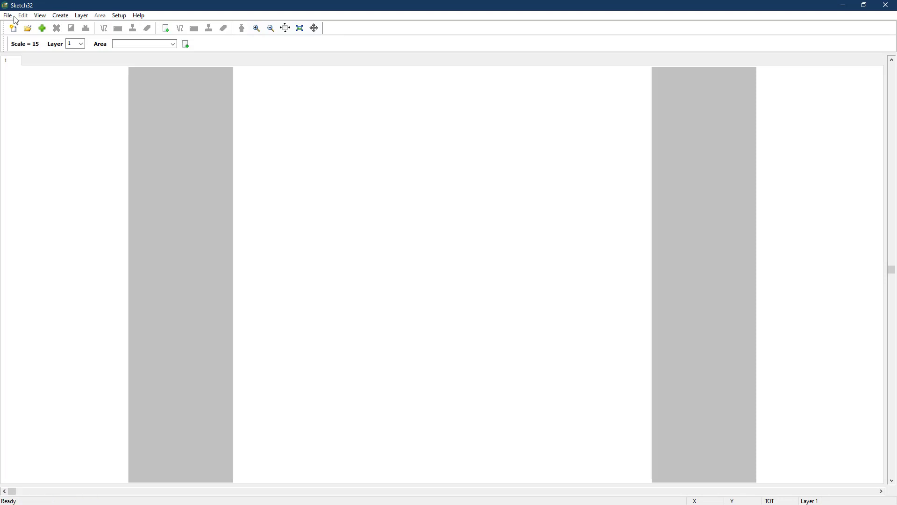
left_click(40, 15)
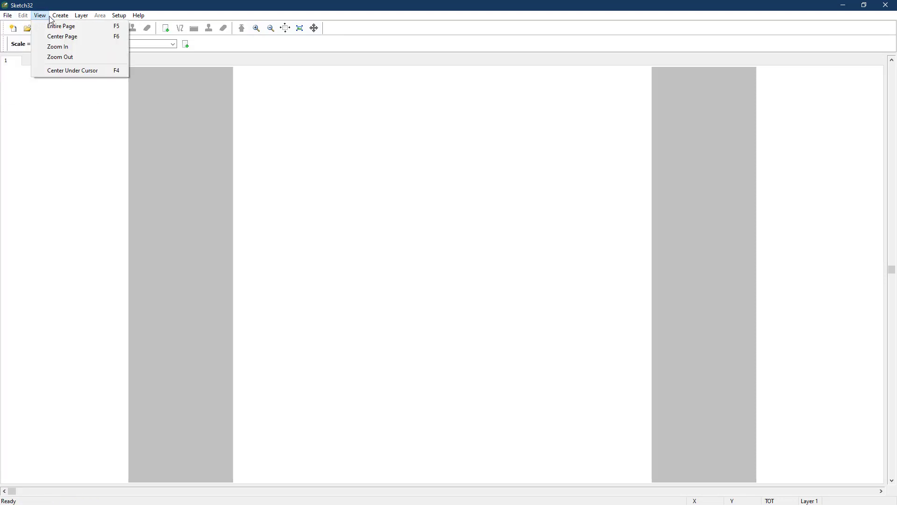
left_click(118, 15)
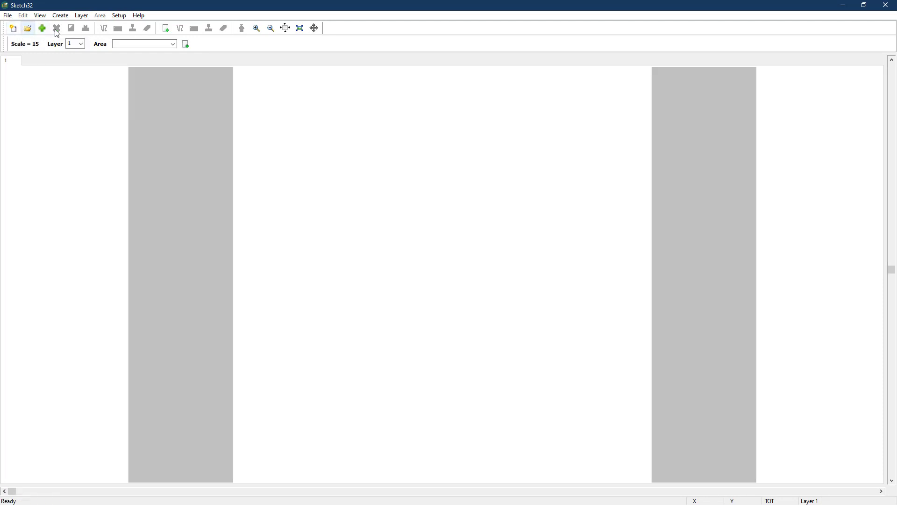
mouse_move(269, 28)
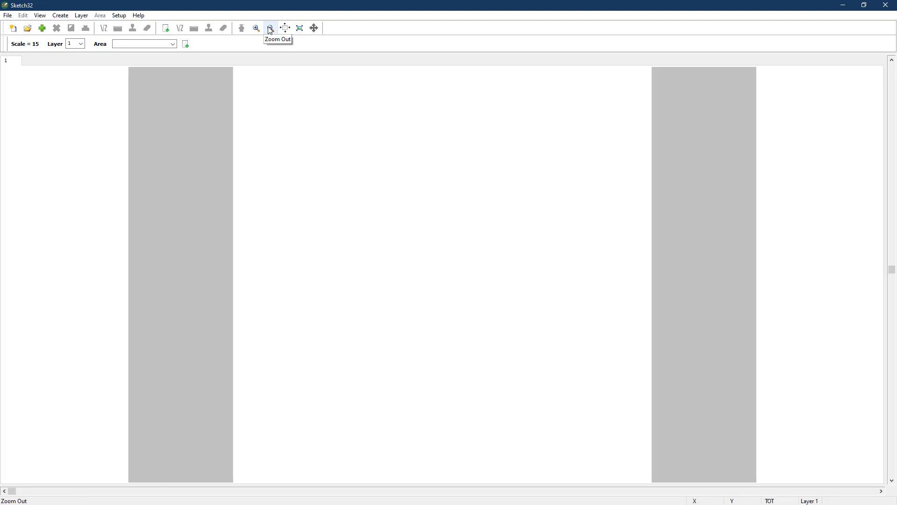
mouse_move(285, 28)
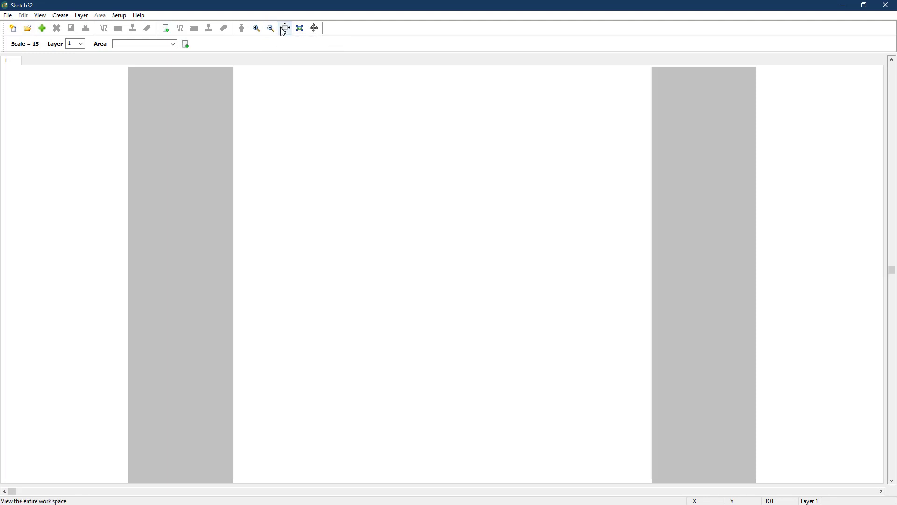
left_click(81, 15)
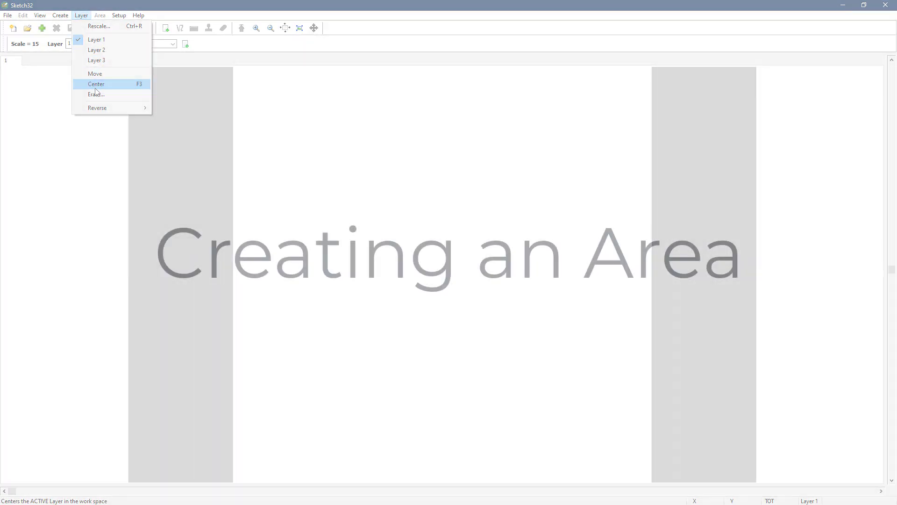
left_click(97, 84)
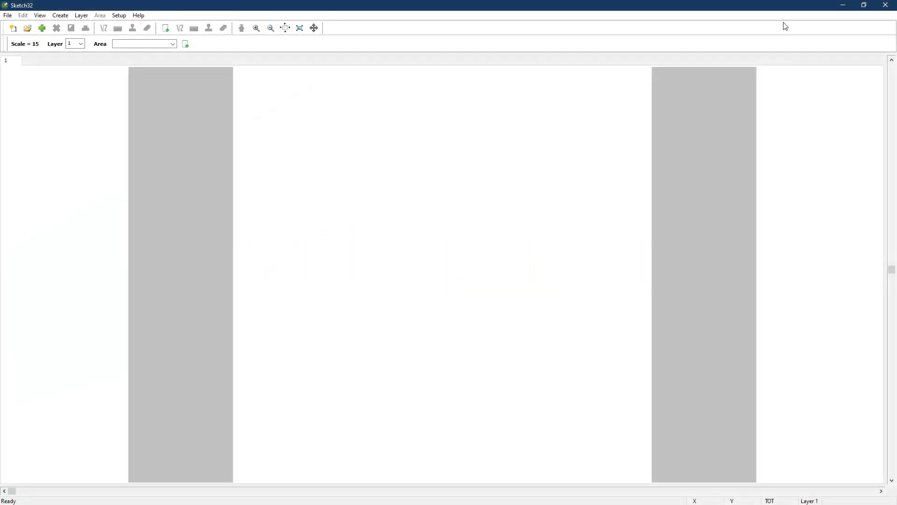
mouse_move(328, 13)
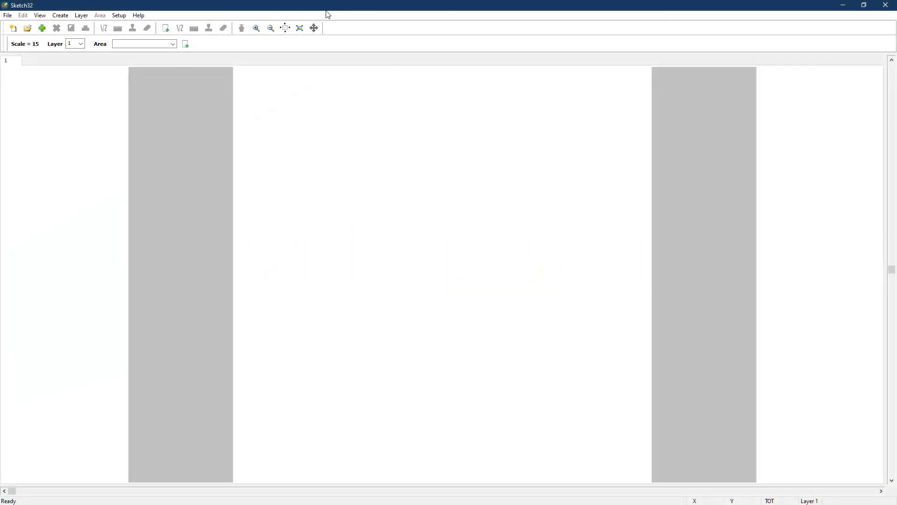
Start a new area in Create > Areas, keeping Living Area as the category and reviewing area names
left_click(59, 15)
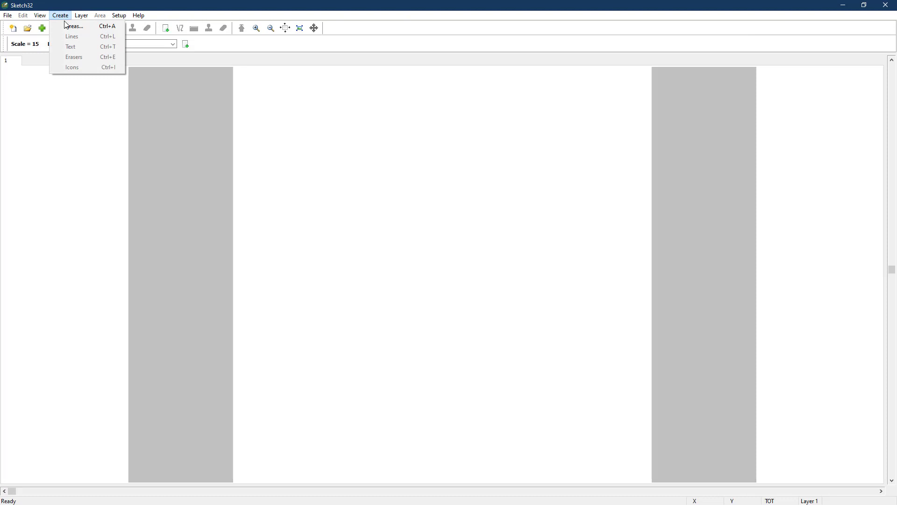
left_click(73, 25)
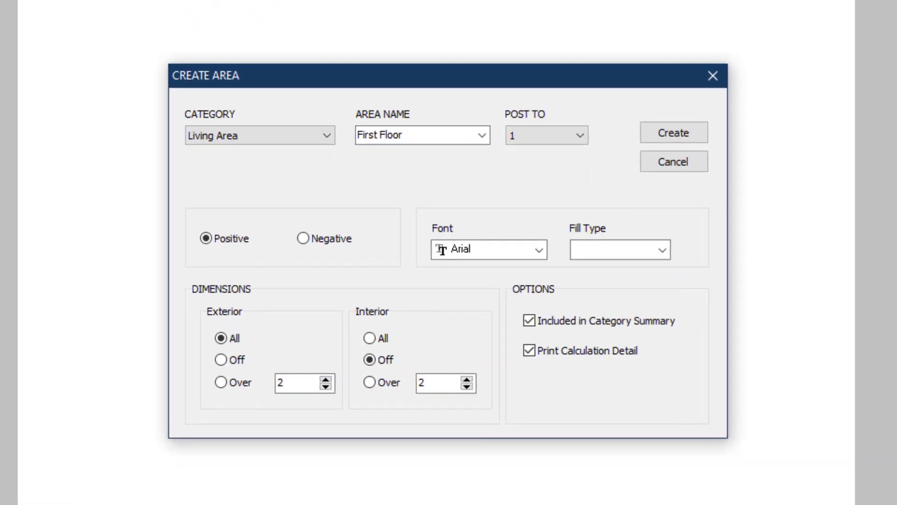
mouse_move(130, 18)
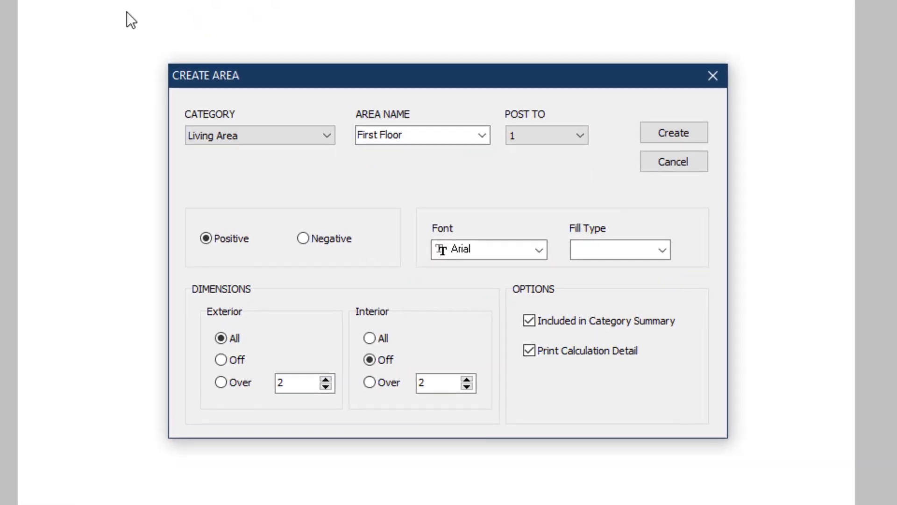
left_click(325, 135)
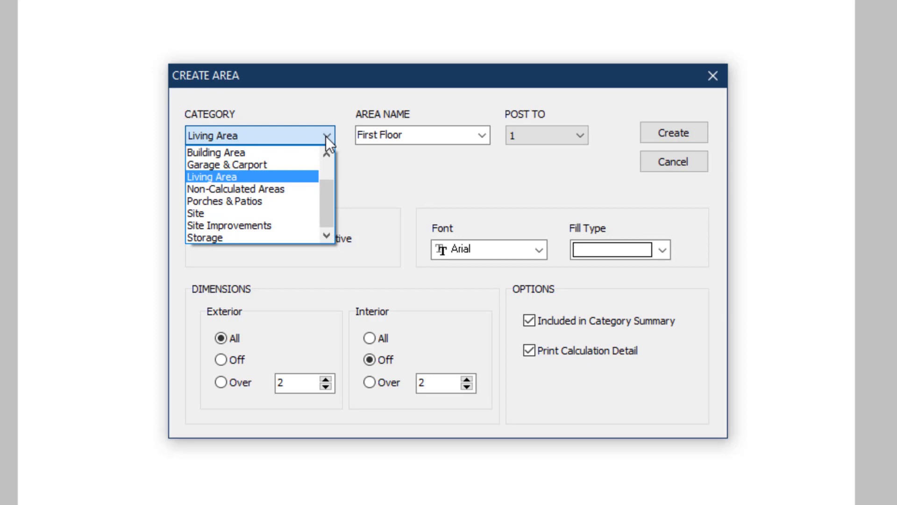
left_click(212, 176)
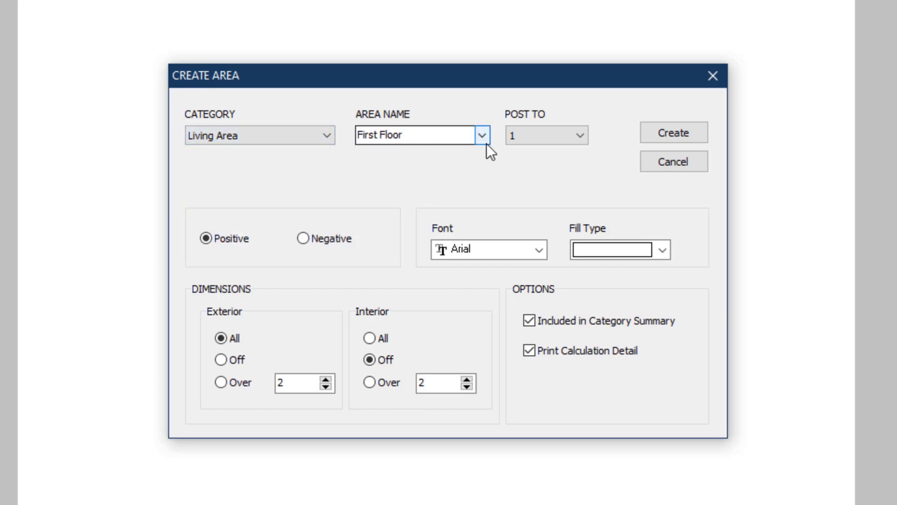
left_click(483, 135)
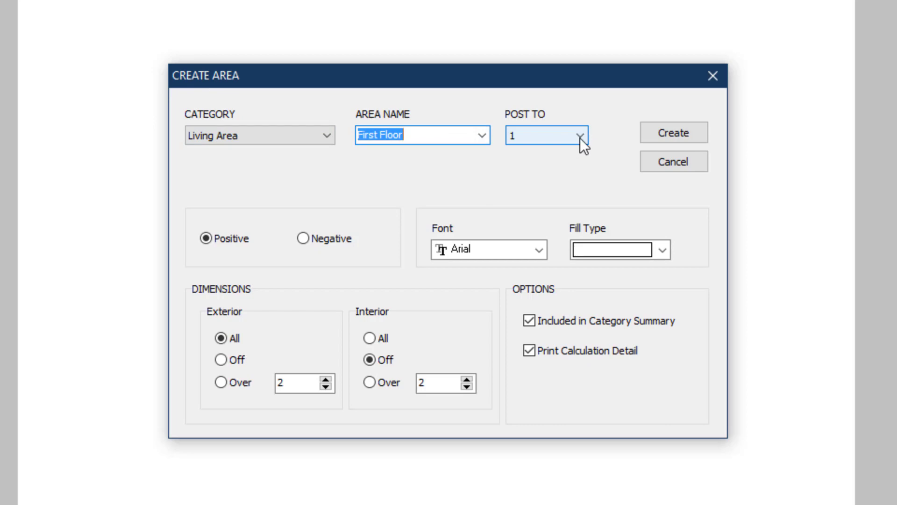
Keep the First Floor area posting to level 1 with Arial as its label font
left_click(582, 136)
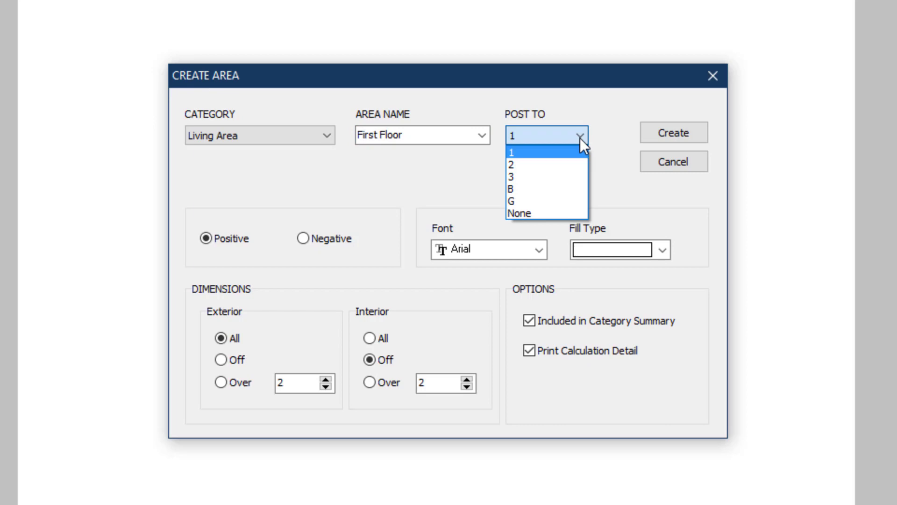
mouse_move(605, 154)
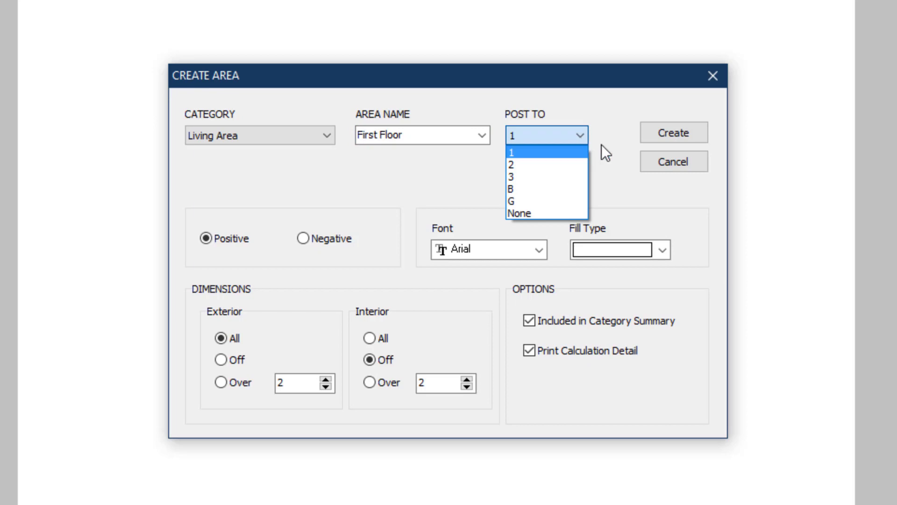
left_click(510, 152)
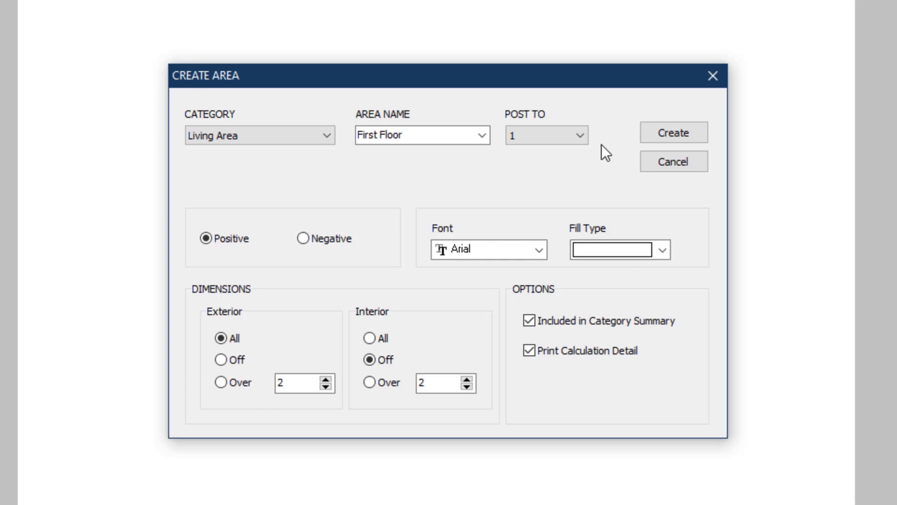
mouse_move(591, 156)
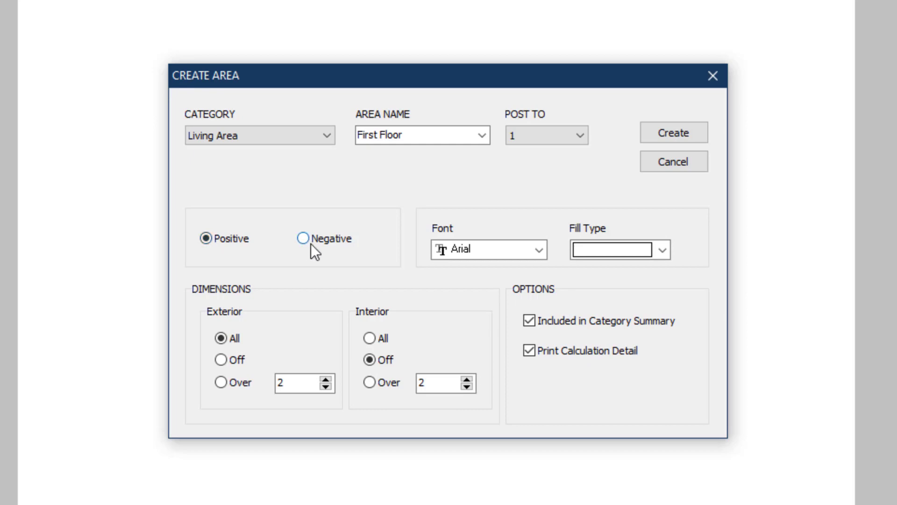
left_click(538, 249)
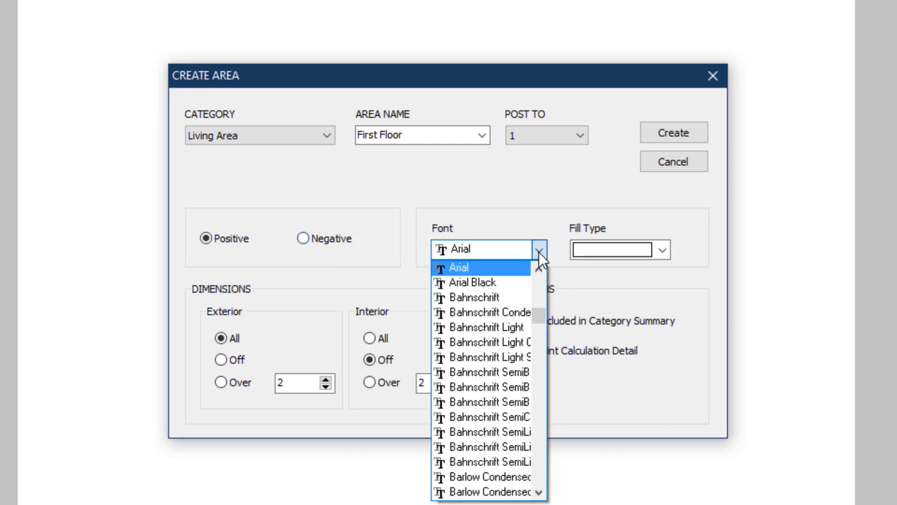
left_click(663, 250)
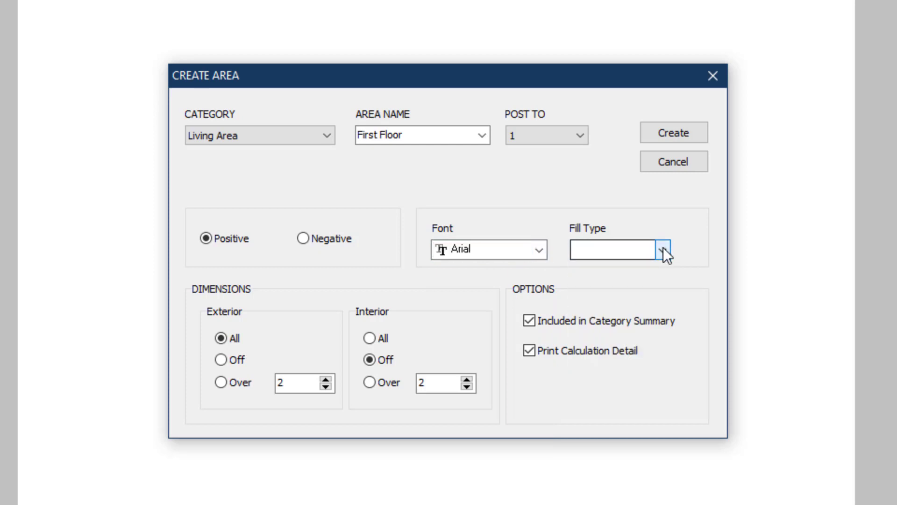
mouse_move(263, 343)
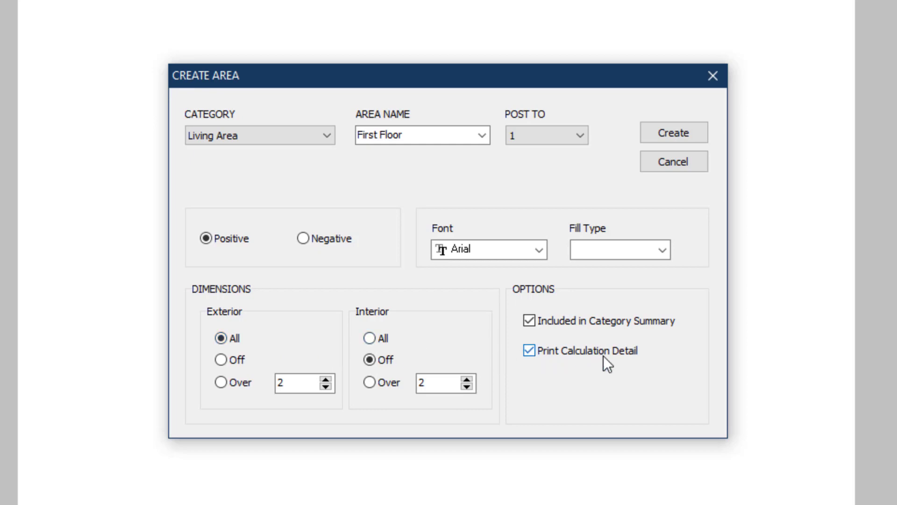
mouse_move(605, 326)
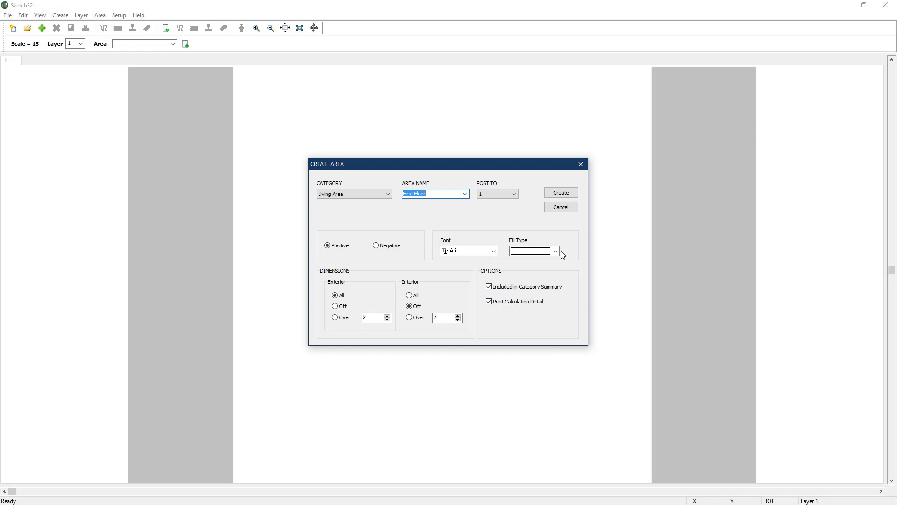
Create the First Floor area and draw its 50' and 10' walls plus the 7.1' angled bay wall
left_click(560, 192)
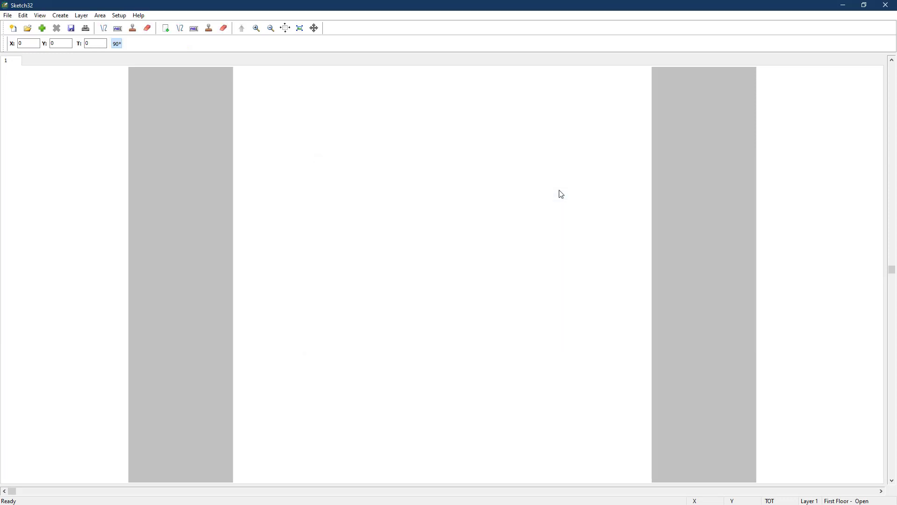
mouse_move(459, 211)
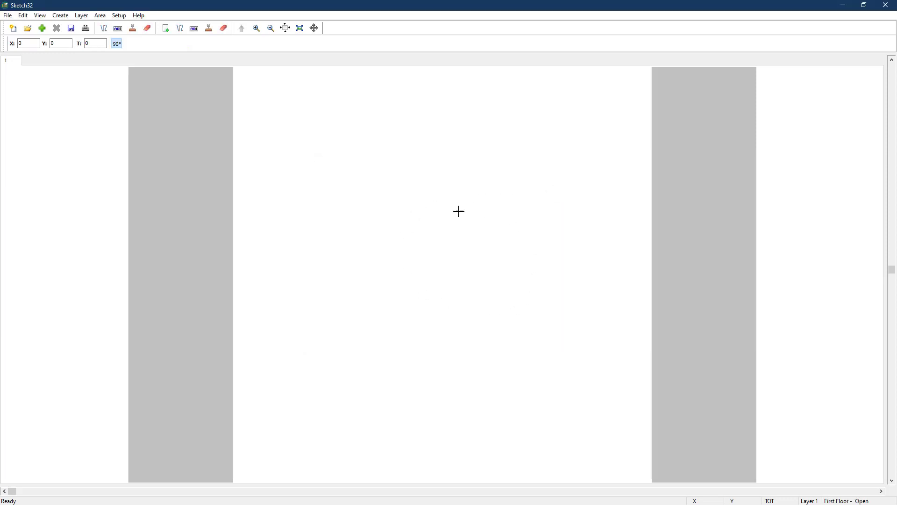
mouse_move(450, 210)
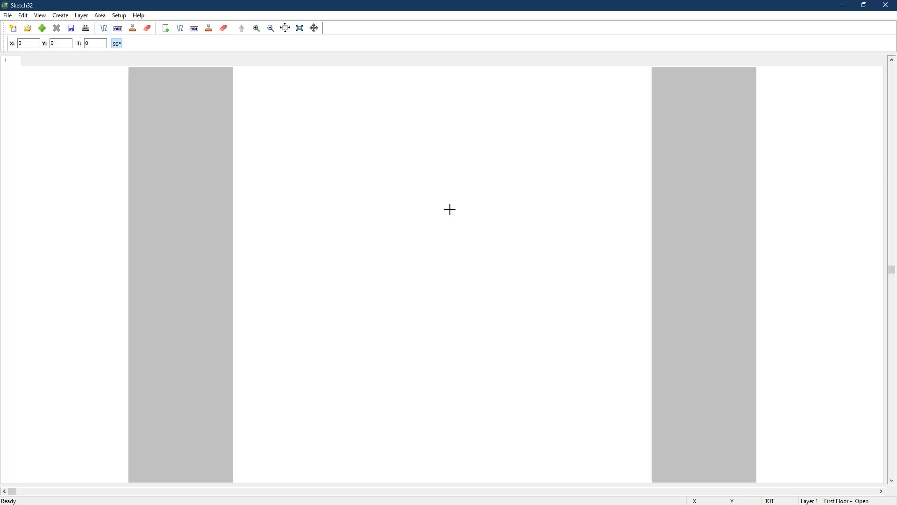
mouse_move(283, 135)
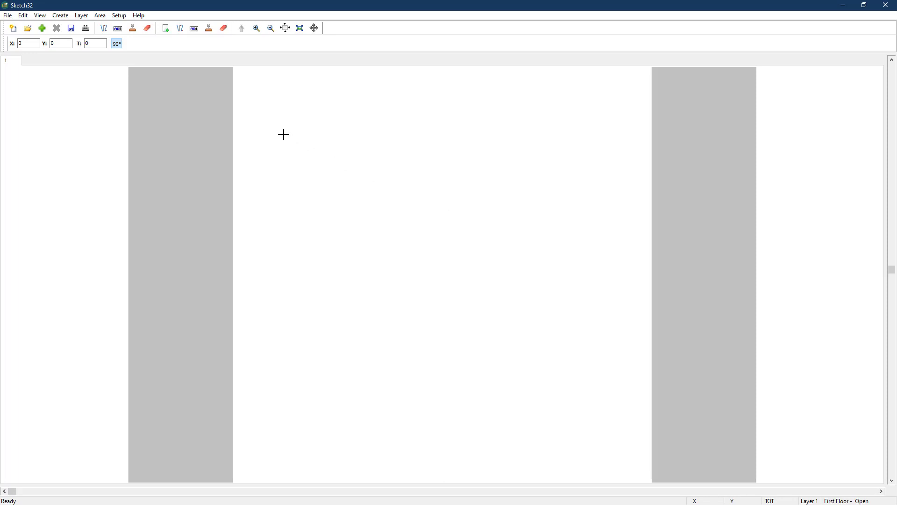
mouse_move(293, 117)
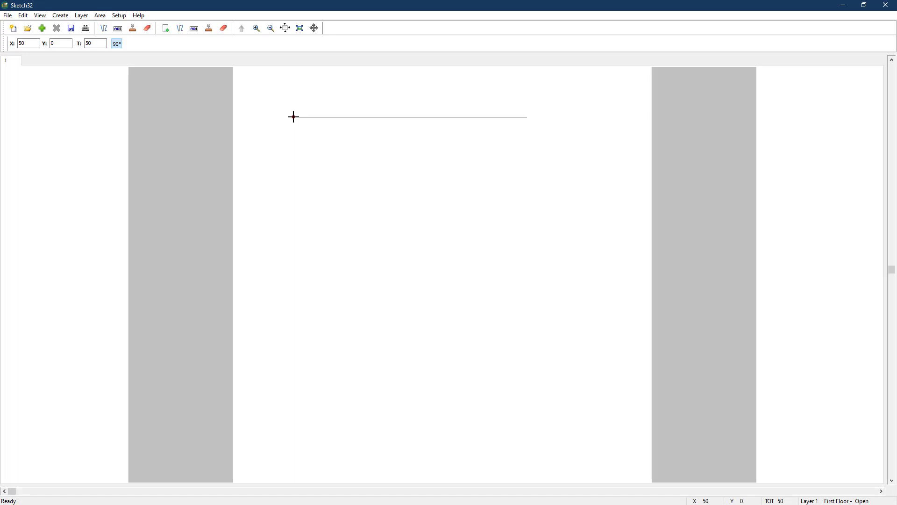
left_click(526, 116)
type("30")
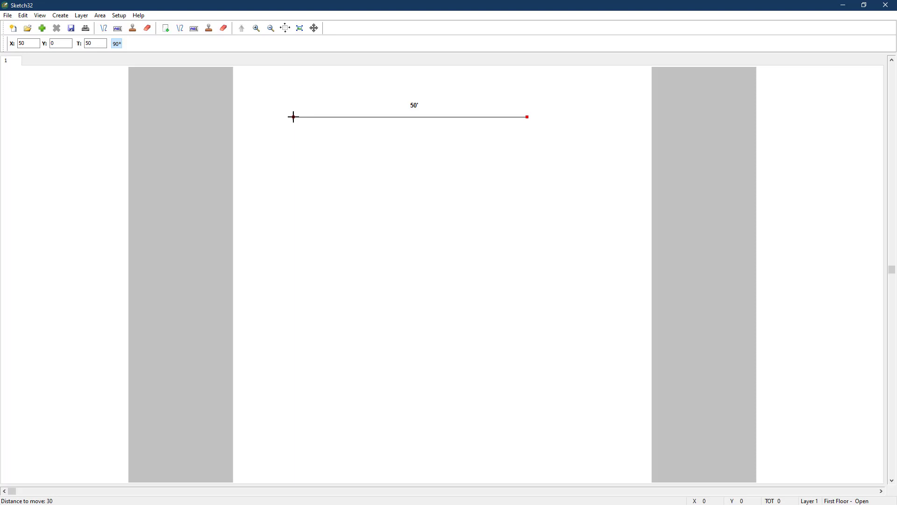
left_click(527, 255)
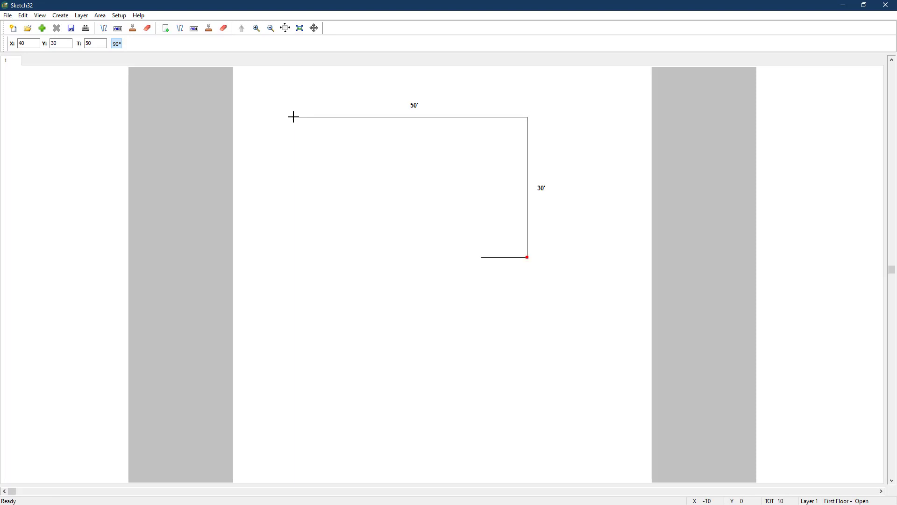
left_click(480, 258)
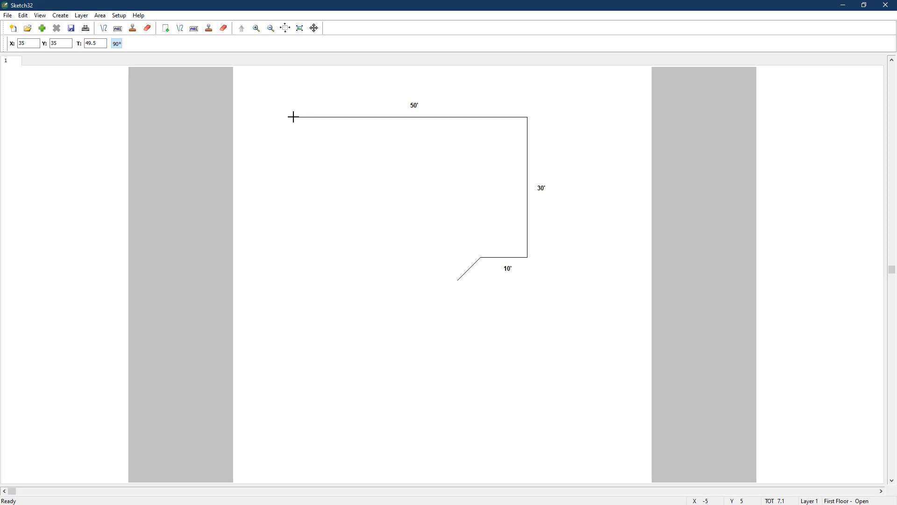
left_click(457, 280)
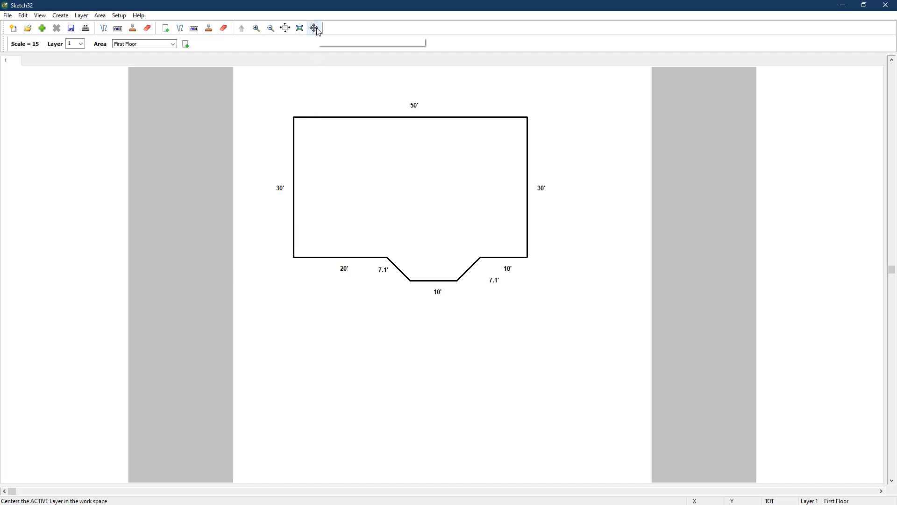
mouse_move(316, 28)
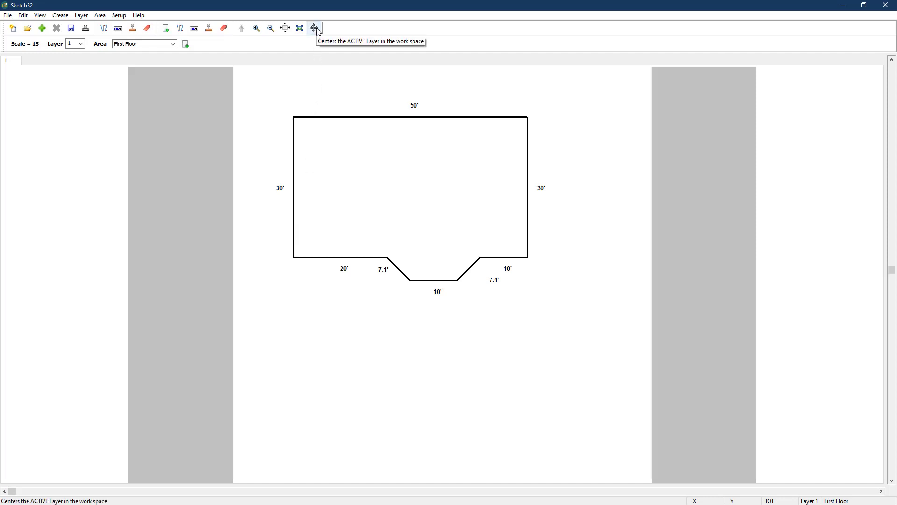
mouse_move(146, 17)
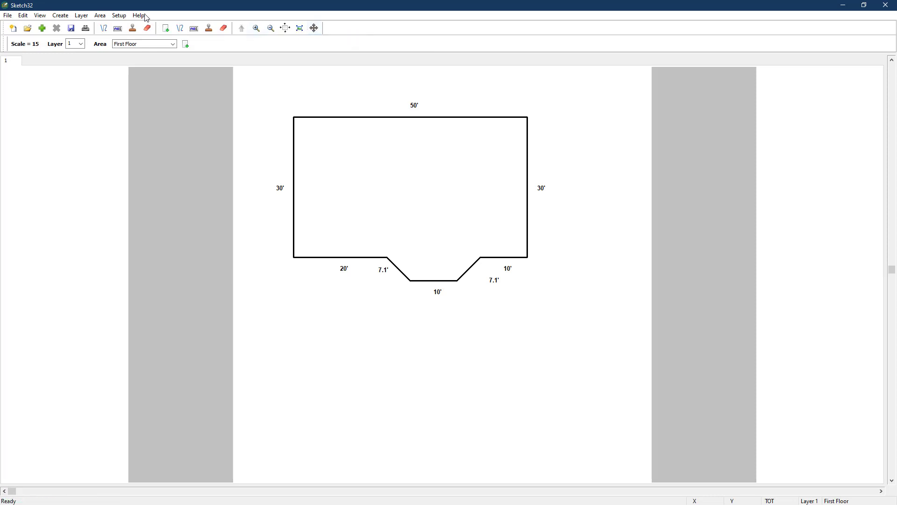
Center the First Floor outline in the workspace with Center Active Layer
left_click(80, 15)
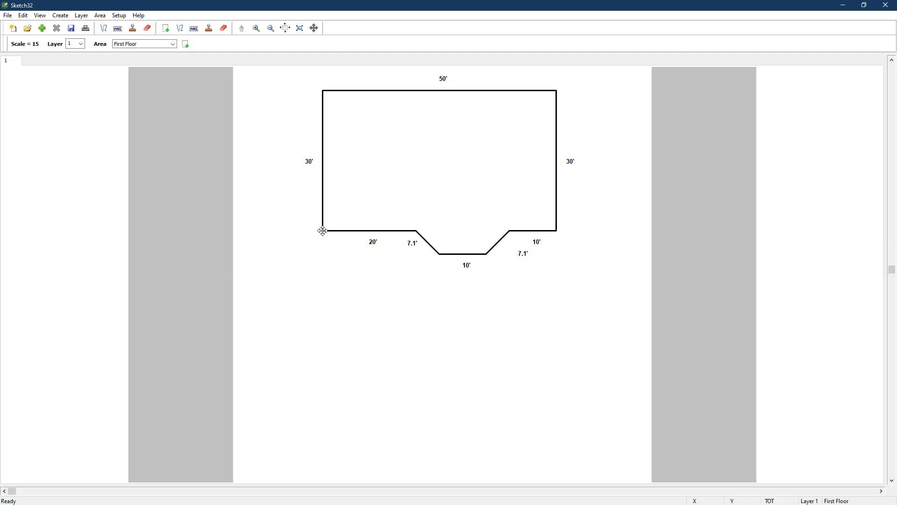
Create a Living Area named Second Floor posted to level 2 via Create > Areas
left_click(60, 15)
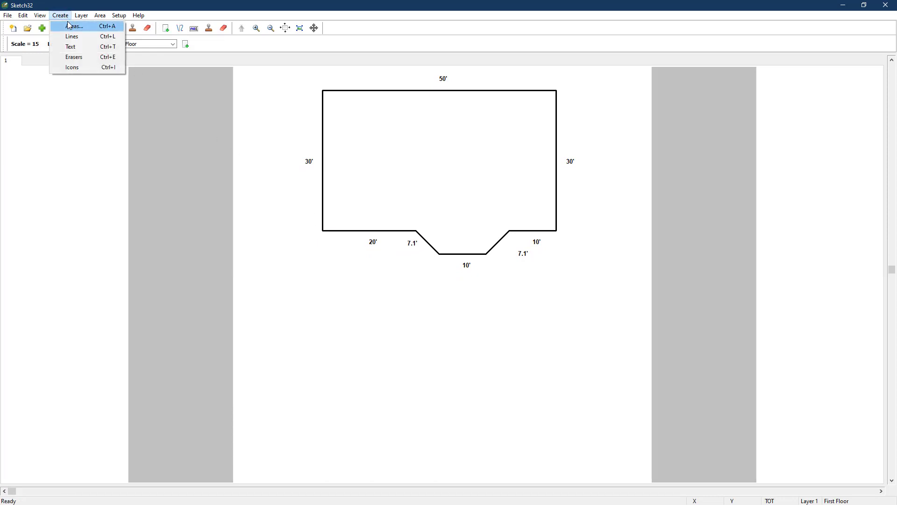
left_click(74, 26)
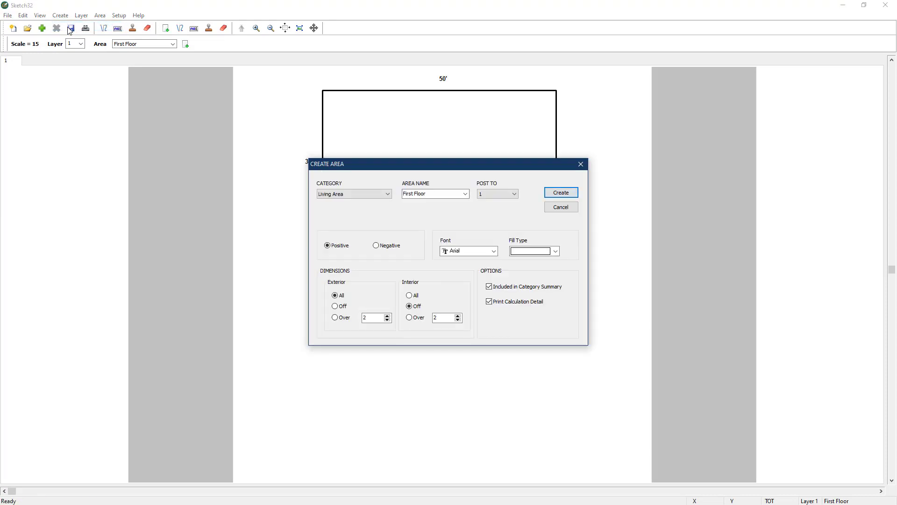
left_click(432, 194)
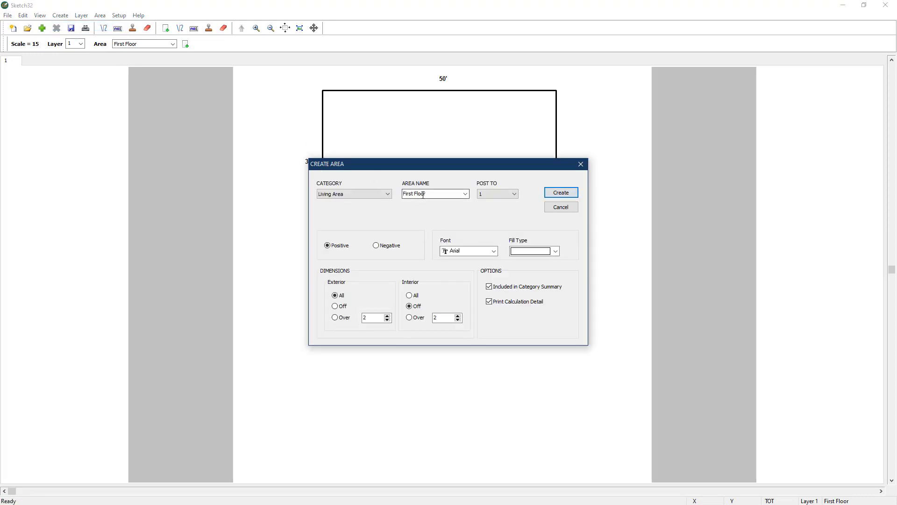
left_click(464, 193)
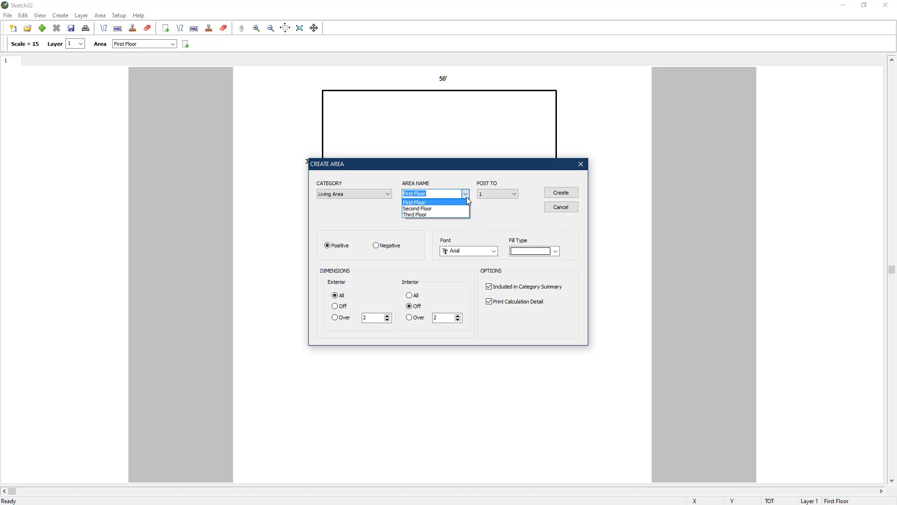
left_click(417, 208)
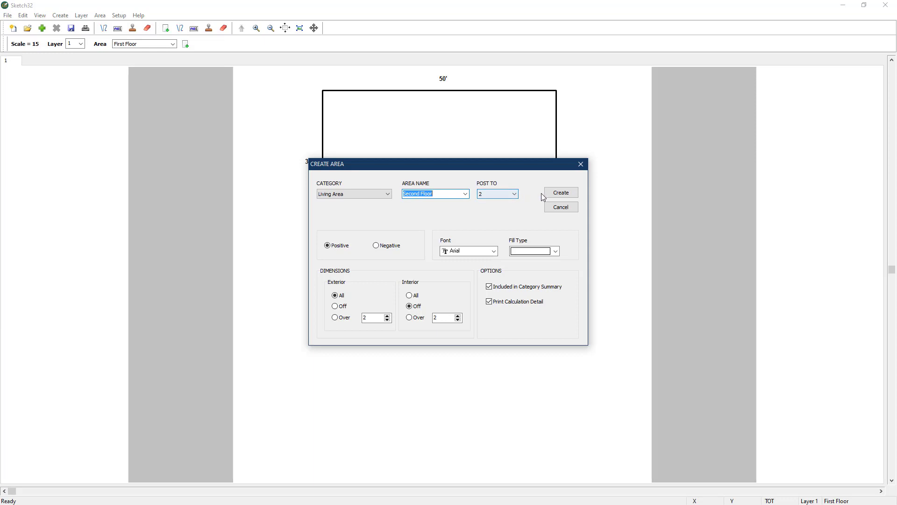
left_click(560, 192)
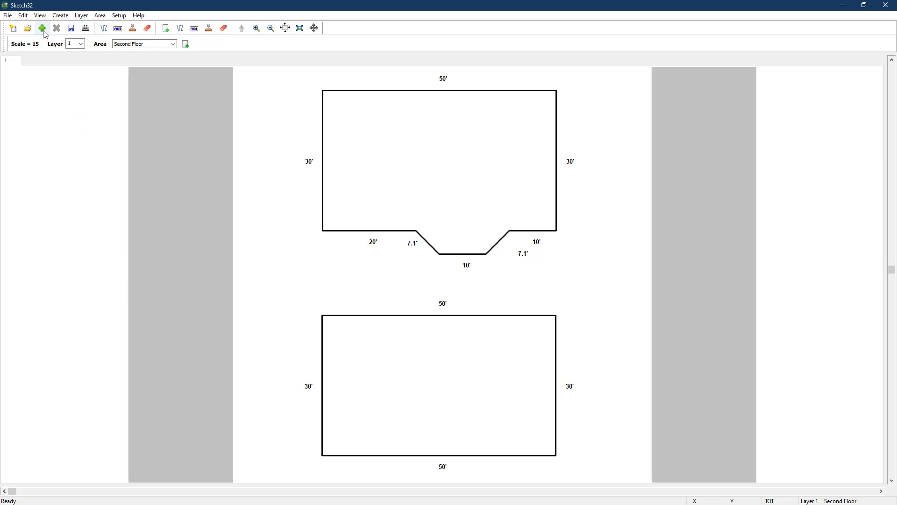
Add two sketch pages, then delete the extra third page and confirm
left_click(41, 28)
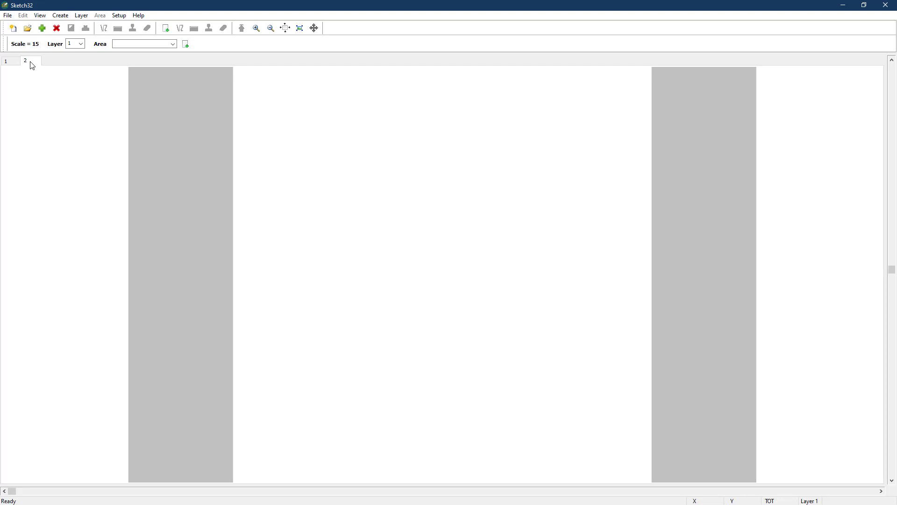
left_click(41, 28)
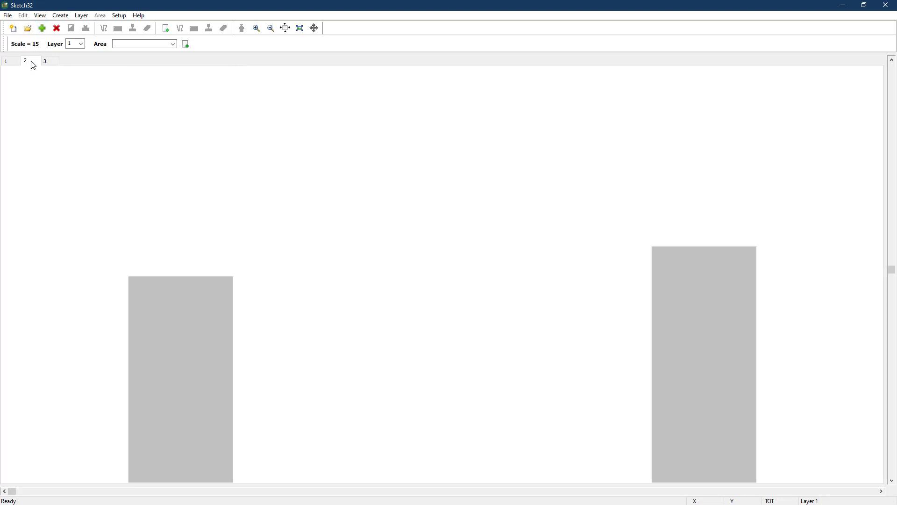
left_click(56, 28)
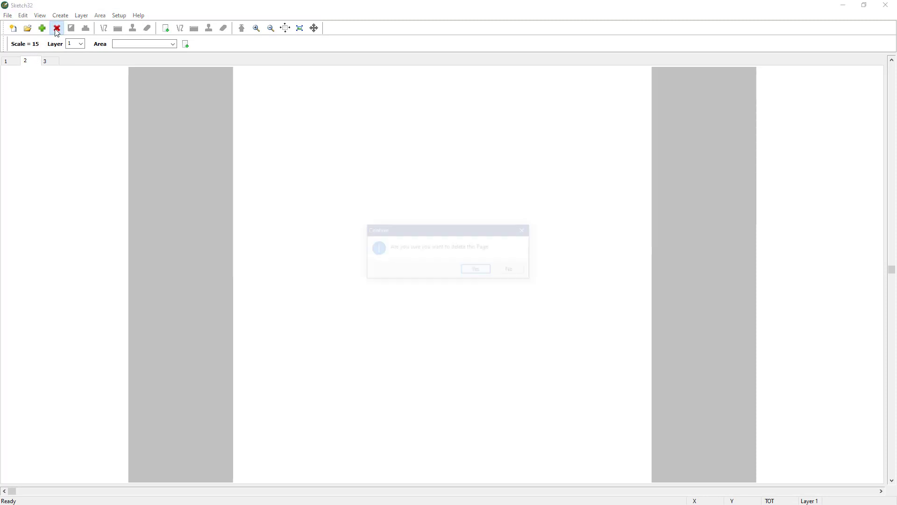
left_click(475, 268)
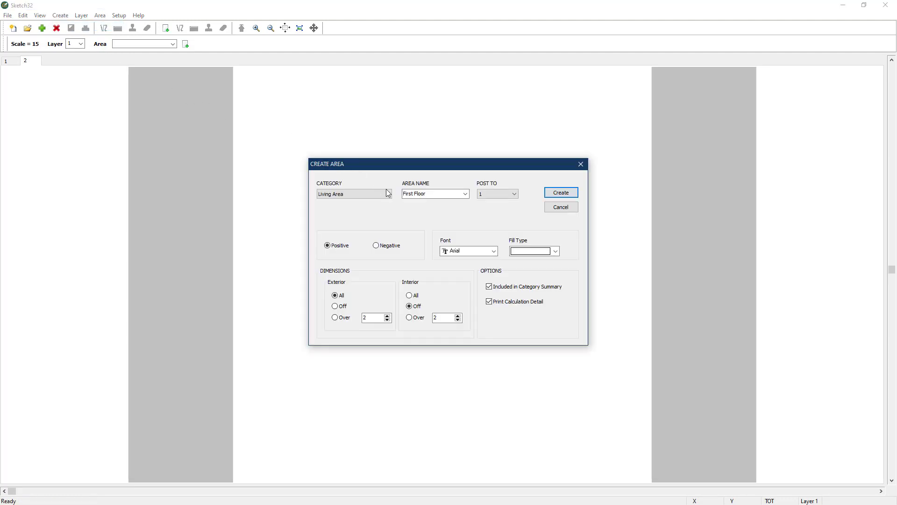
Create the Storage area on page 2 for the 50' square outline
left_click(560, 193)
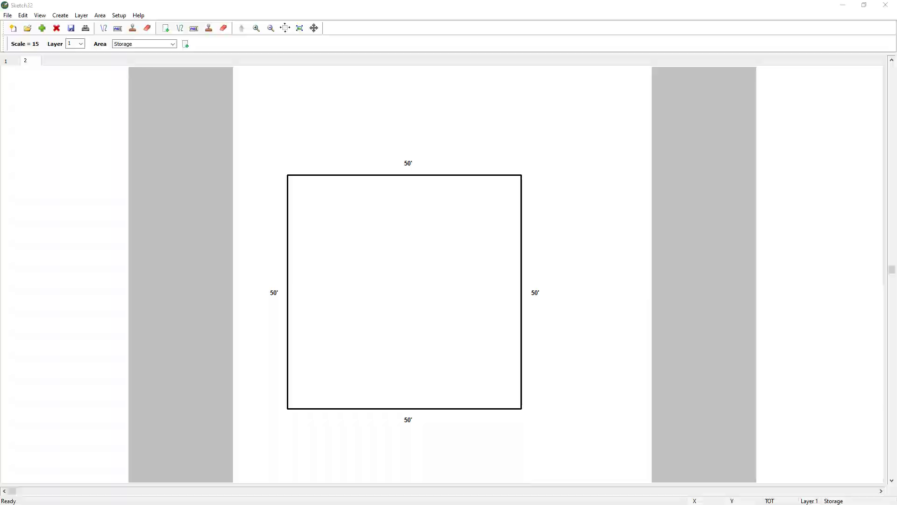
left_click(144, 44)
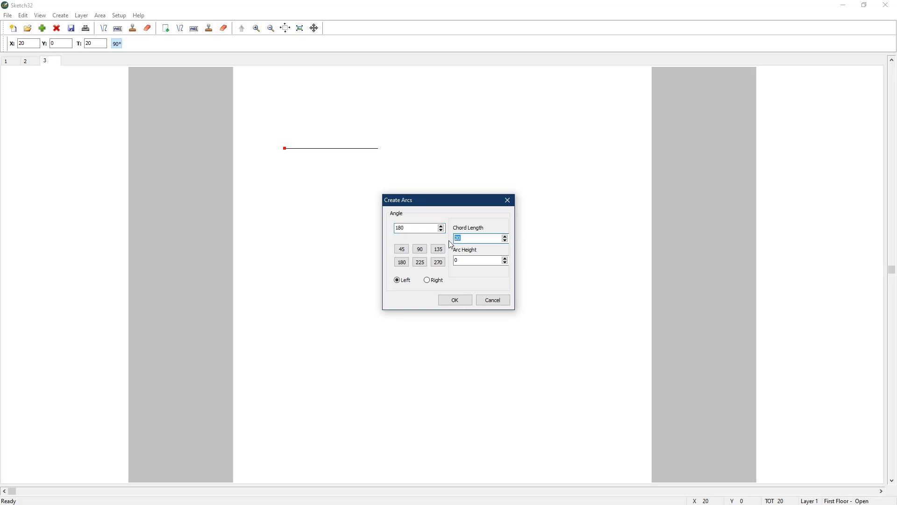
Set the arc's 20' chord length and confirm the 106-degree arc settings
left_click(478, 260)
type("5")
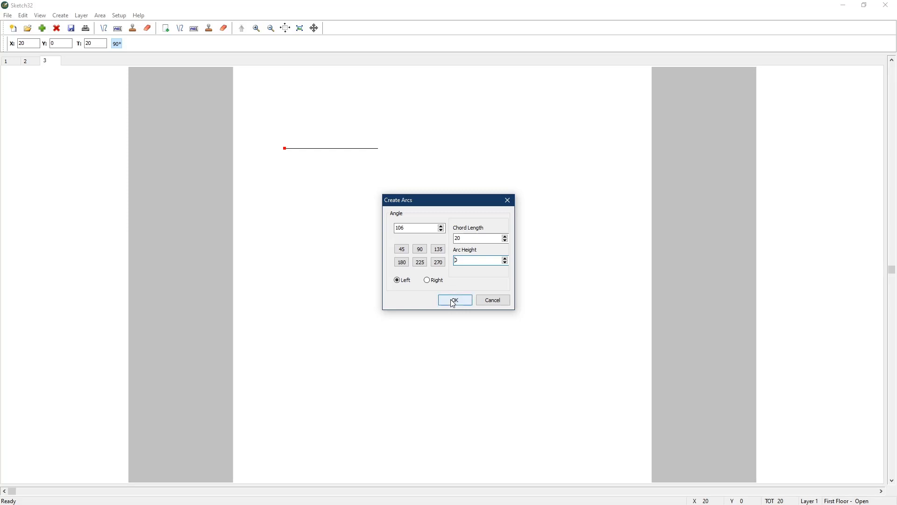
left_click(454, 300)
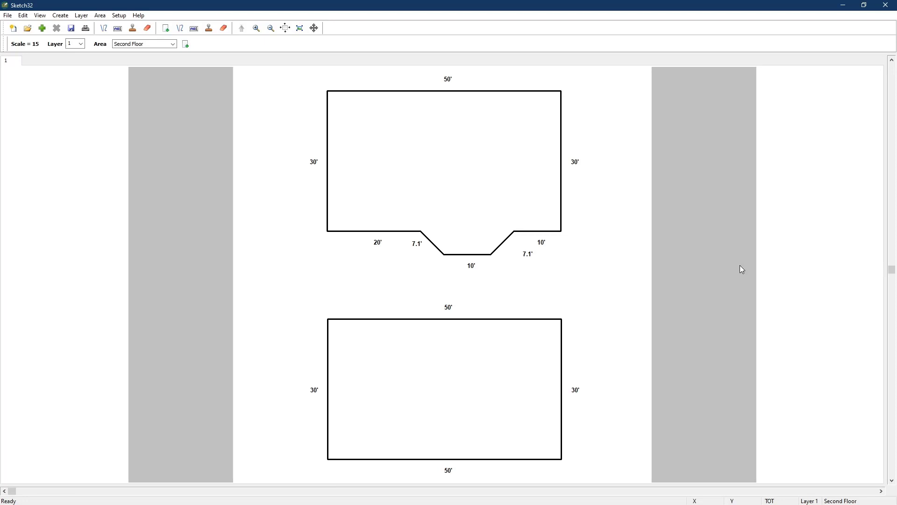
mouse_move(281, 134)
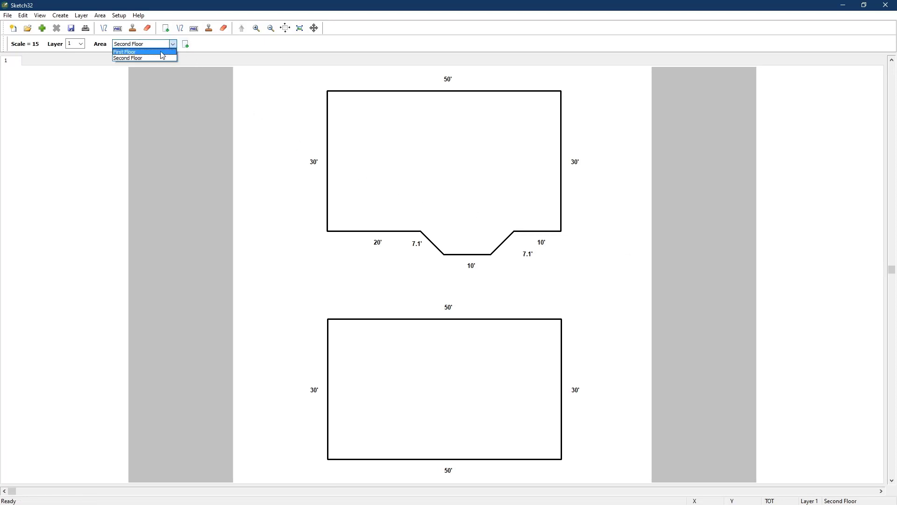
Make First Floor the active area and start a new interior line via Create > Lines
left_click(124, 51)
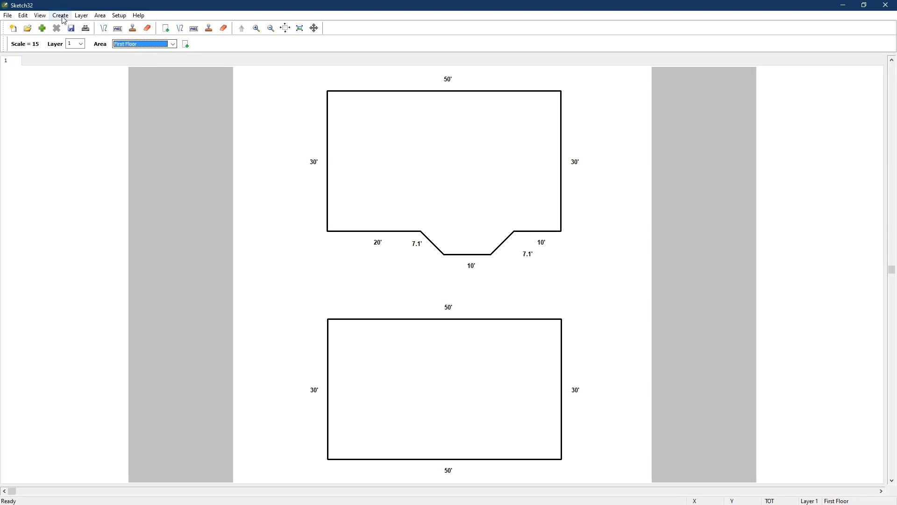
left_click(59, 15)
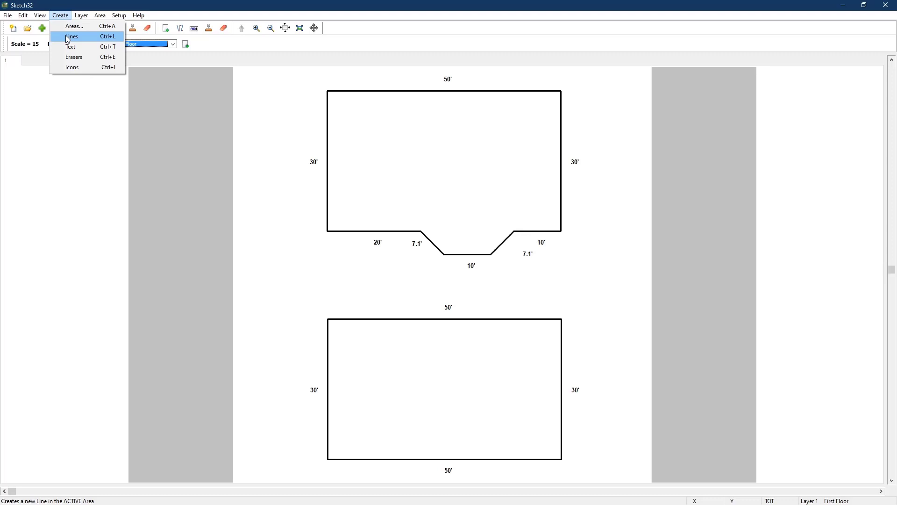
left_click(72, 36)
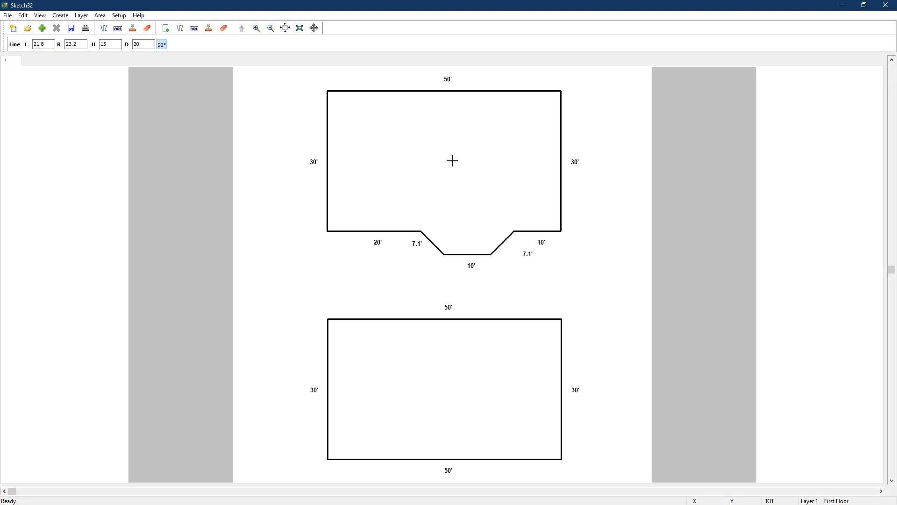
mouse_move(452, 97)
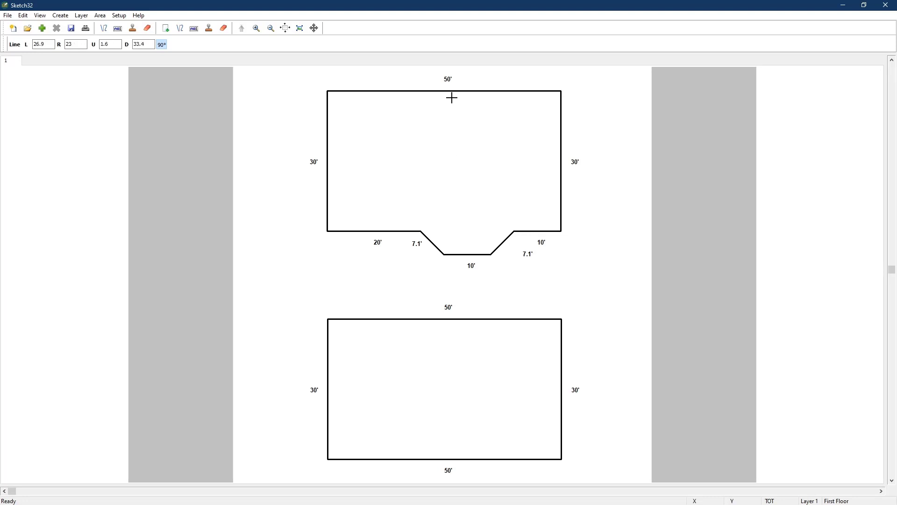
mouse_move(399, 149)
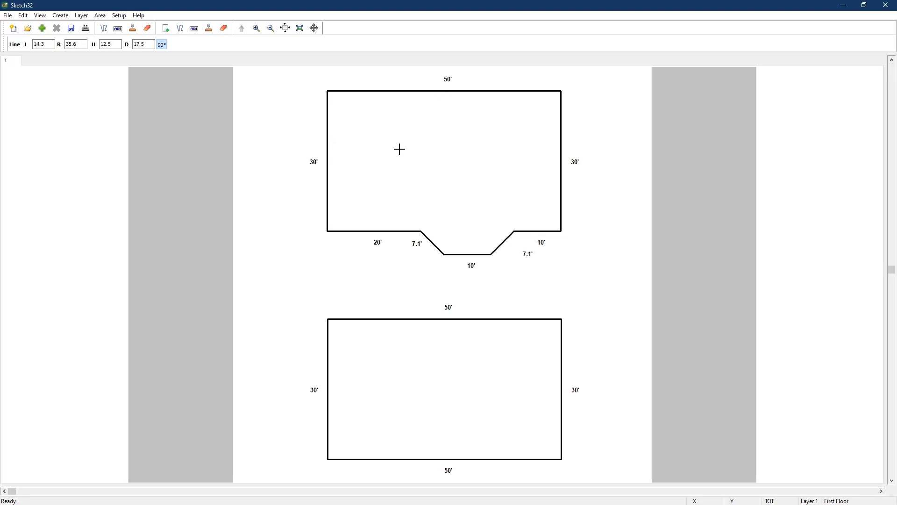
mouse_move(431, 111)
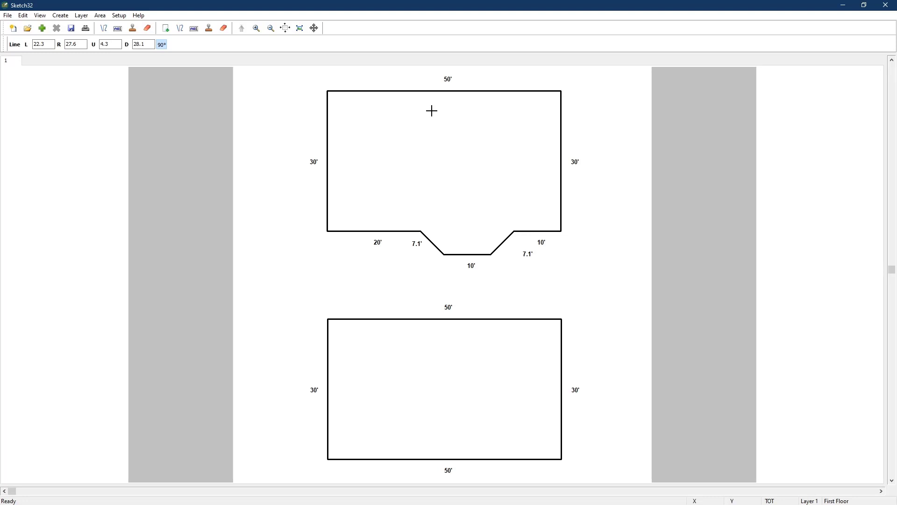
mouse_move(432, 125)
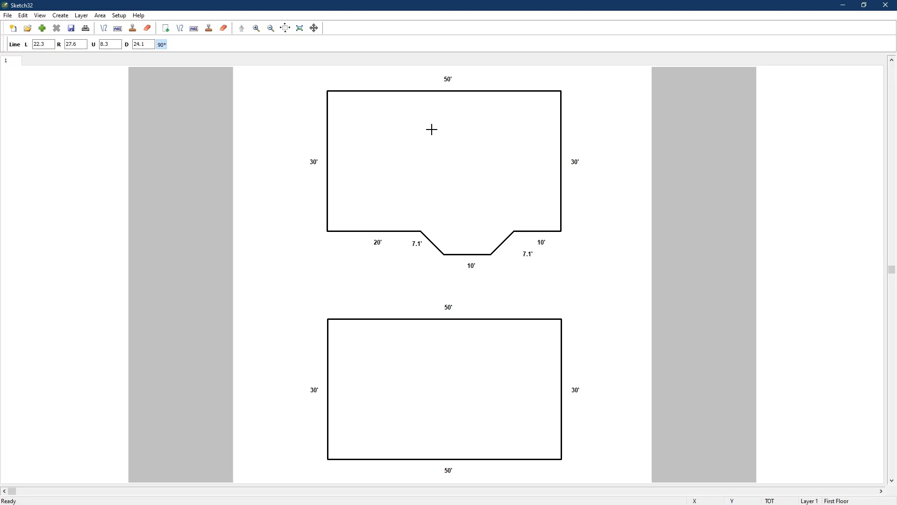
mouse_move(387, 121)
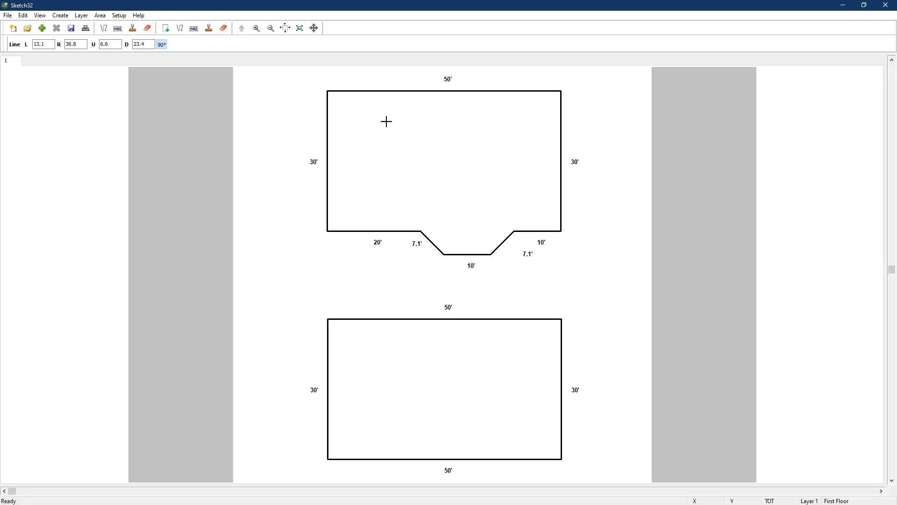
mouse_move(335, 97)
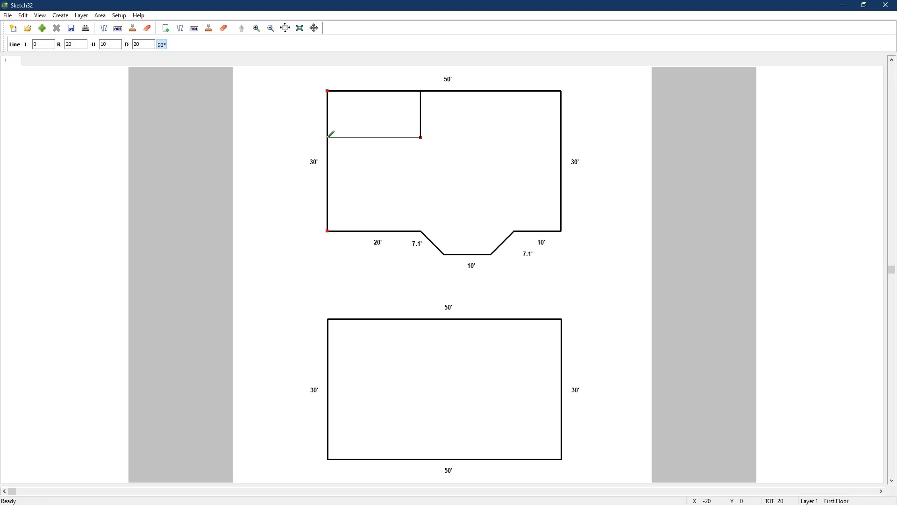
mouse_move(327, 138)
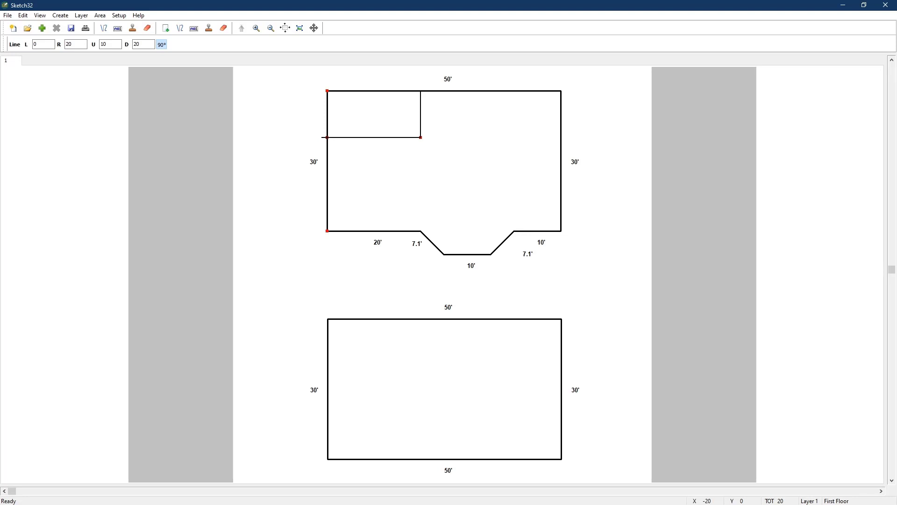
Reopen the Create menu after walling off the 20' by 10' interior room
left_click(59, 15)
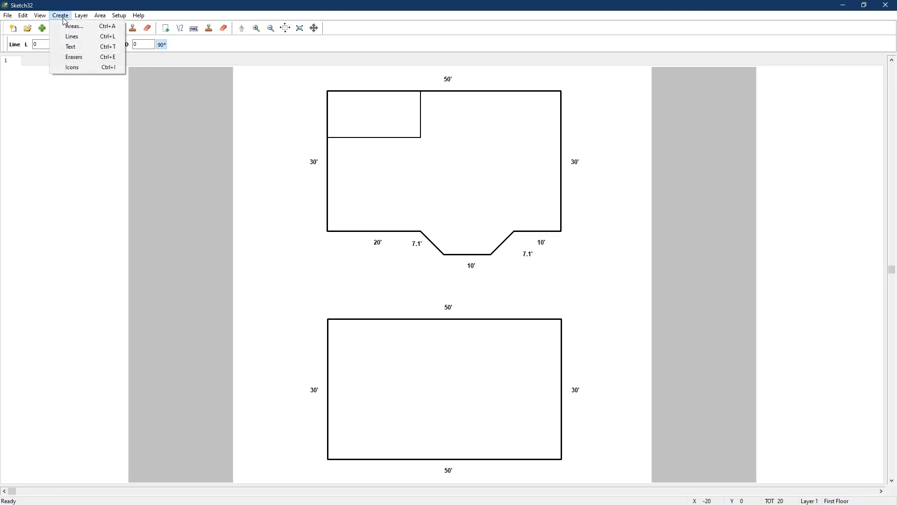
Add a Door (Right) symbol sized 30 by 30 on the interior room's lower wall
left_click(72, 66)
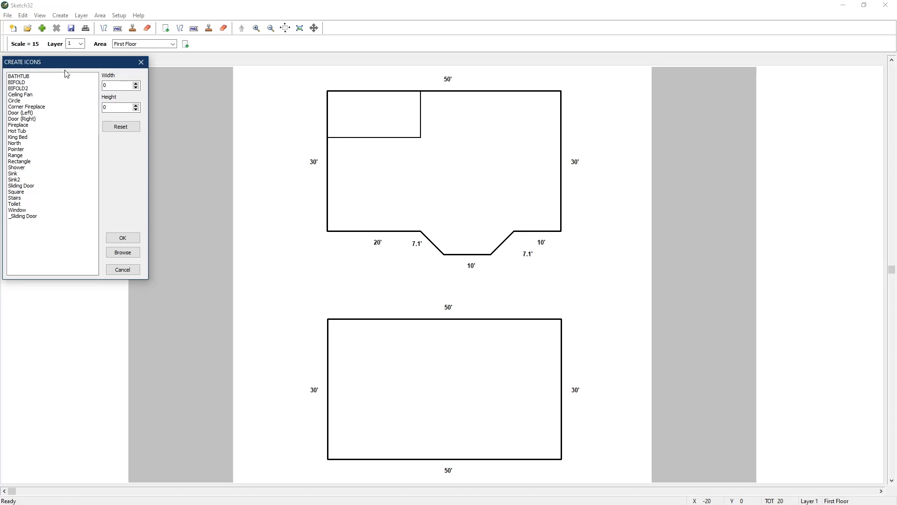
left_click(22, 119)
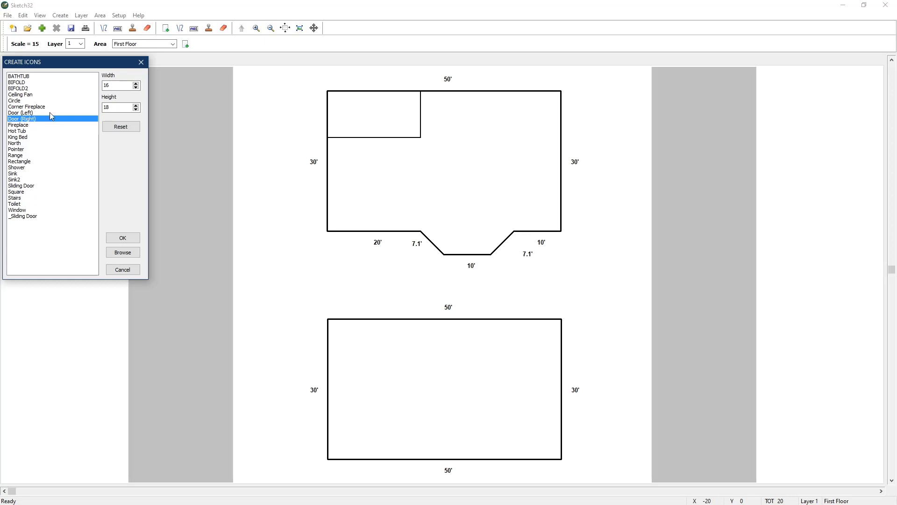
left_click(117, 85)
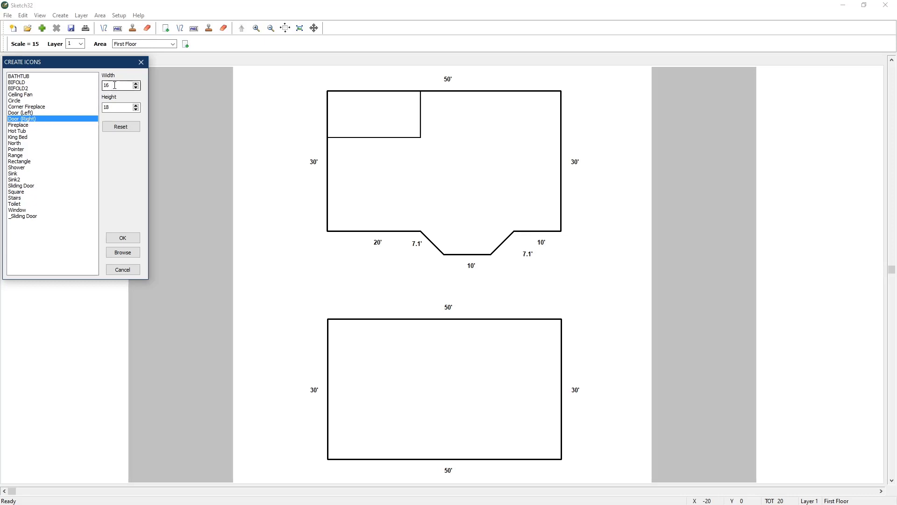
triple_click(118, 85)
type("30")
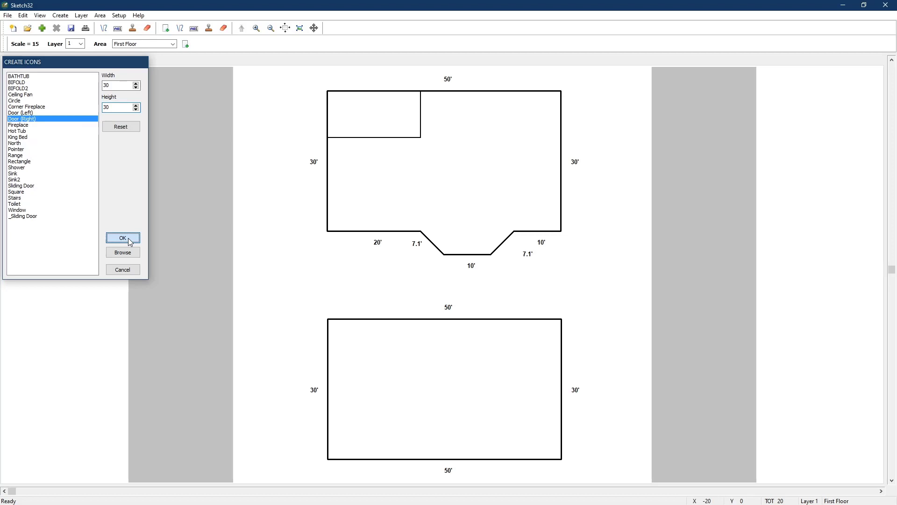
left_click(122, 238)
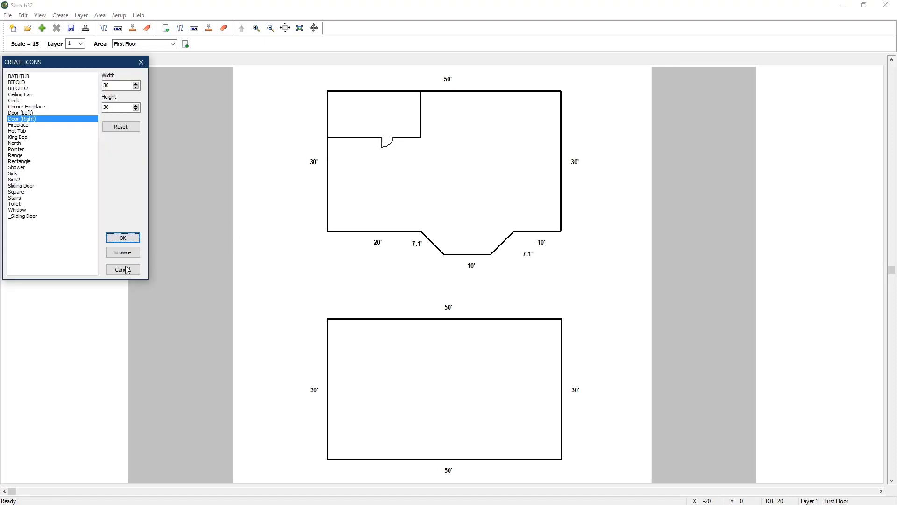
left_click(123, 270)
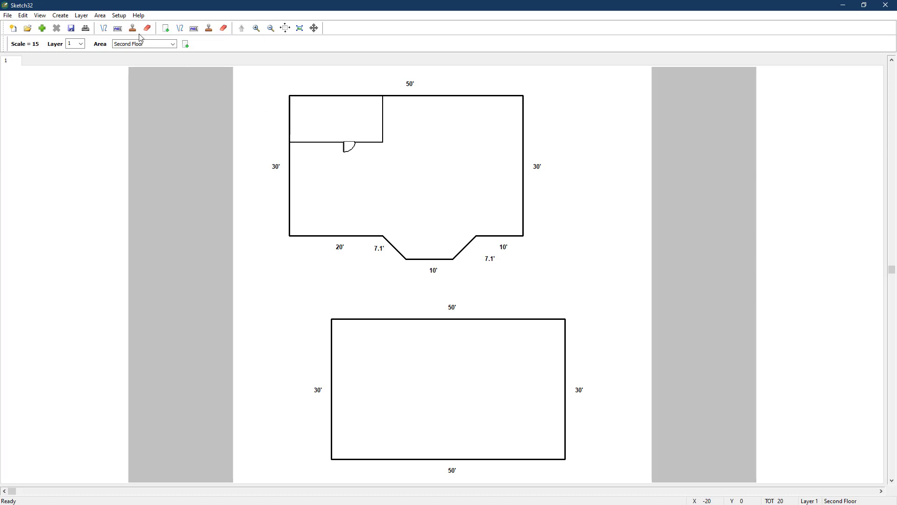
left_click(99, 15)
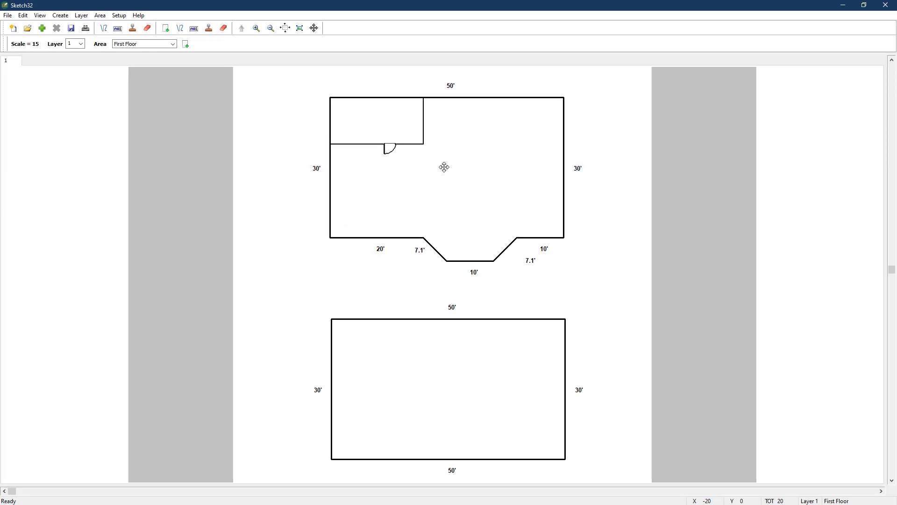
mouse_move(364, 85)
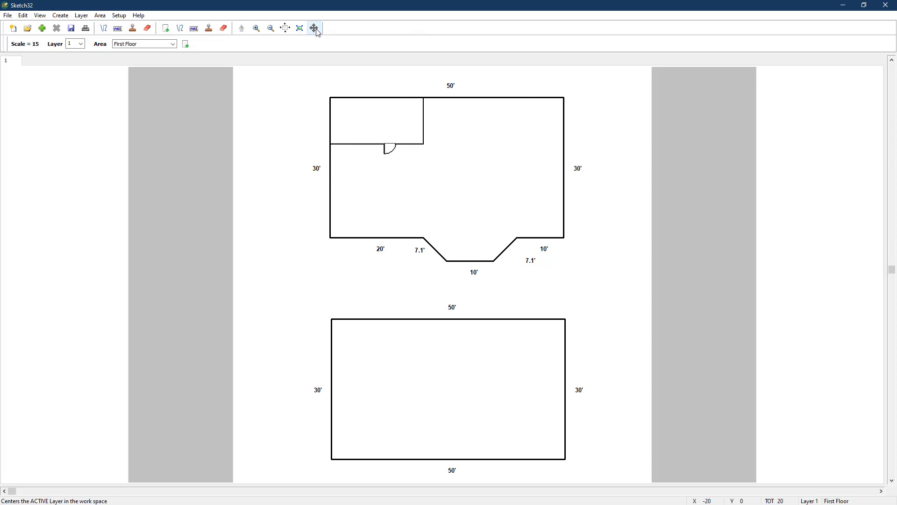
mouse_move(314, 28)
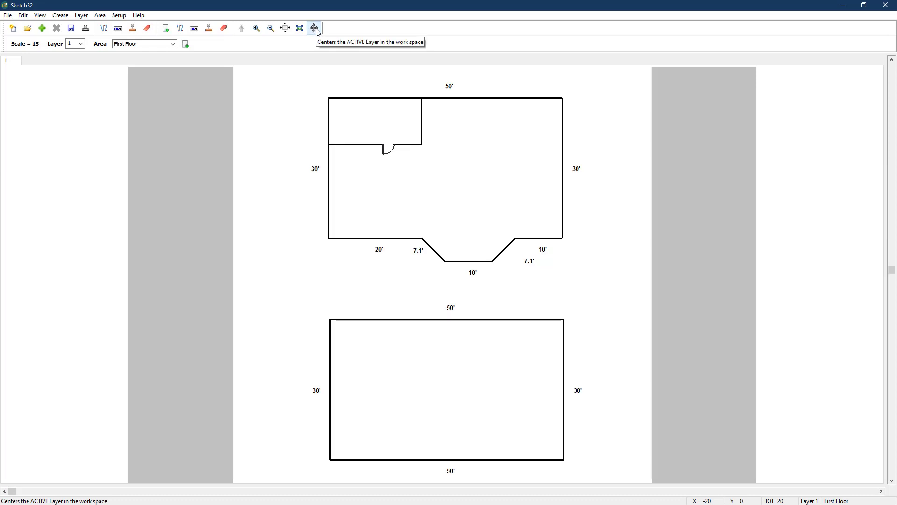
mouse_move(314, 38)
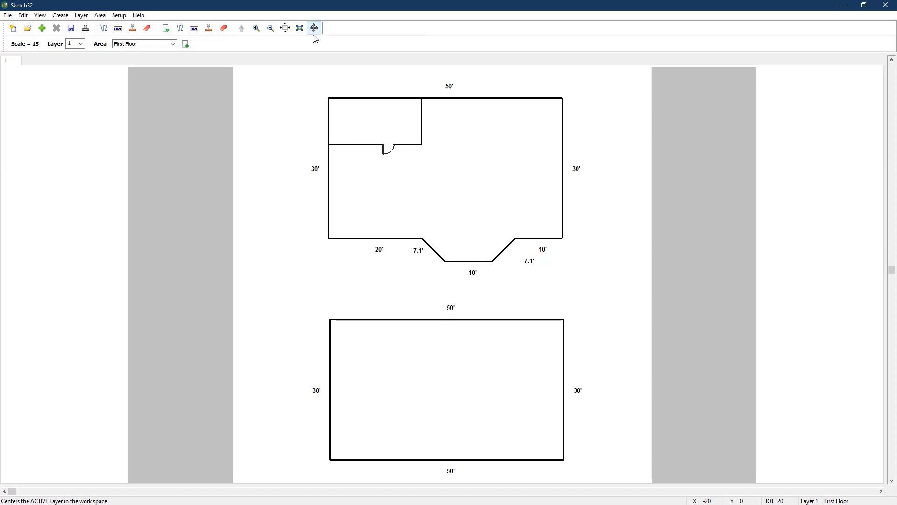
mouse_move(292, 81)
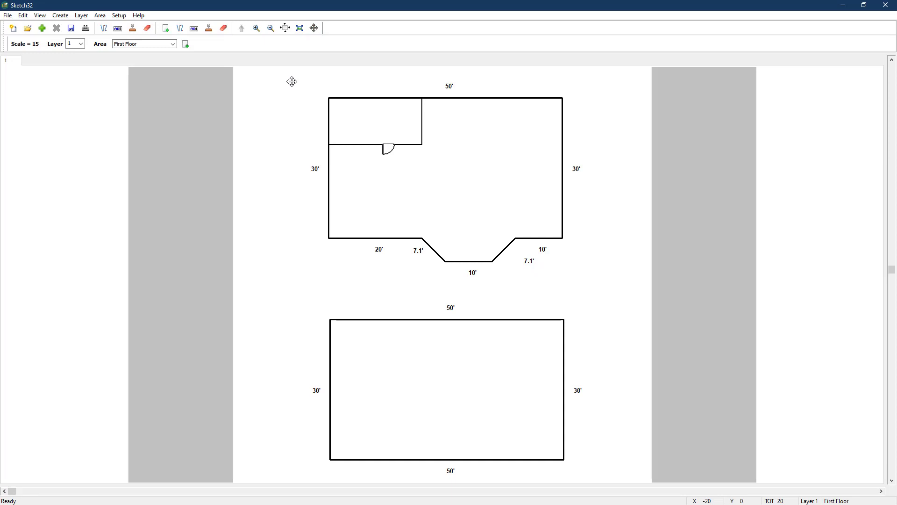
mouse_move(63, 43)
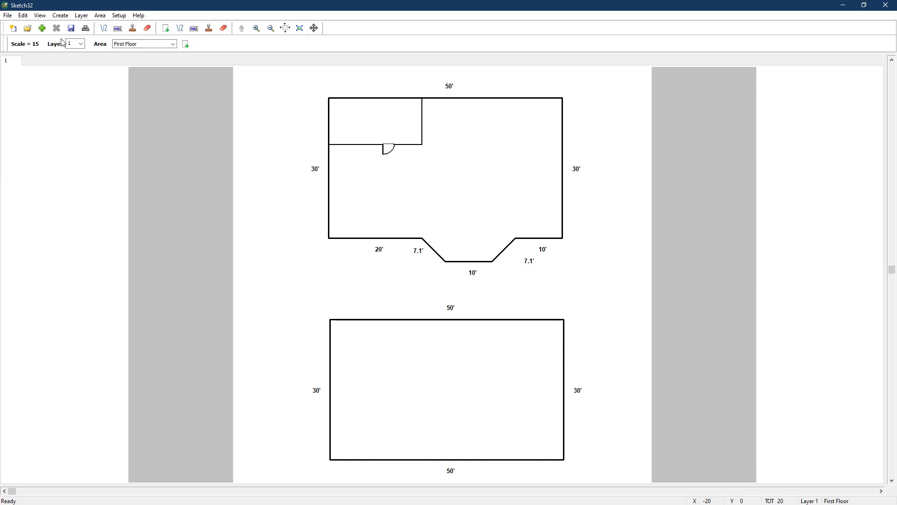
Save the sketch as 20081001.SK3 in the Sketches folder via Save As
left_click(8, 15)
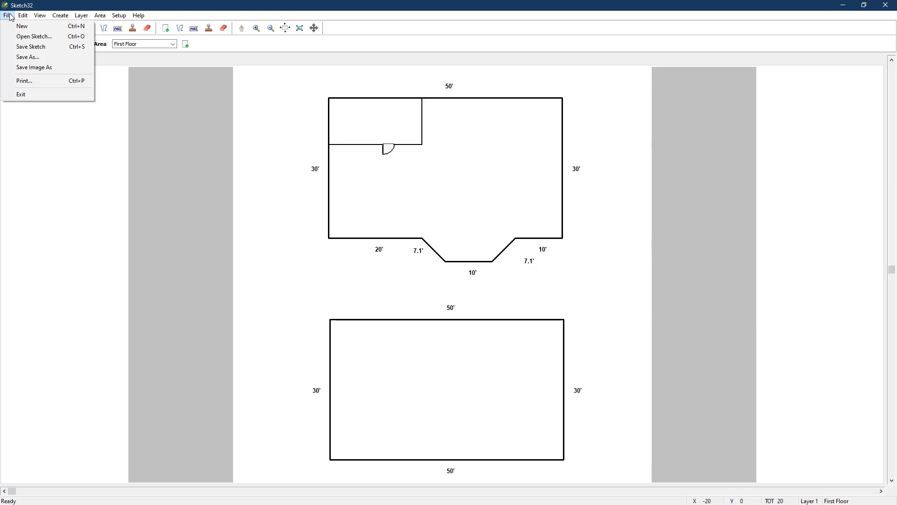
left_click(27, 56)
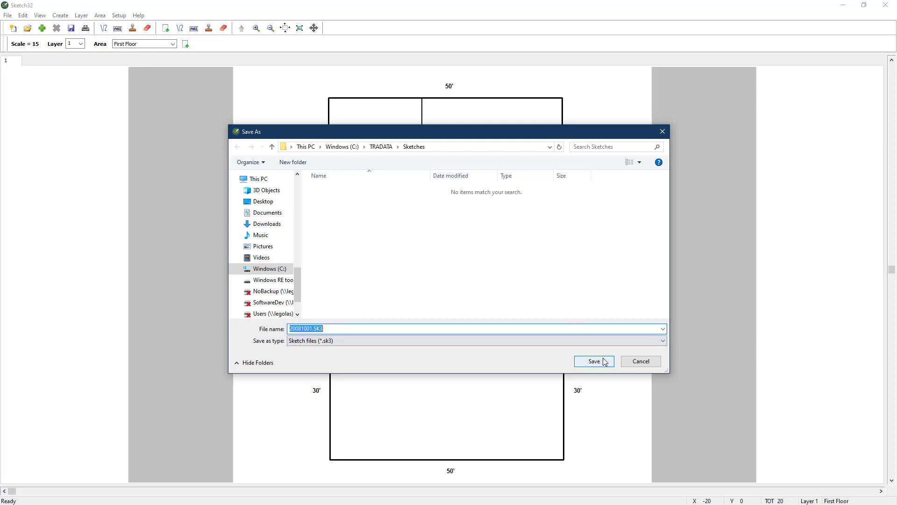
left_click(594, 361)
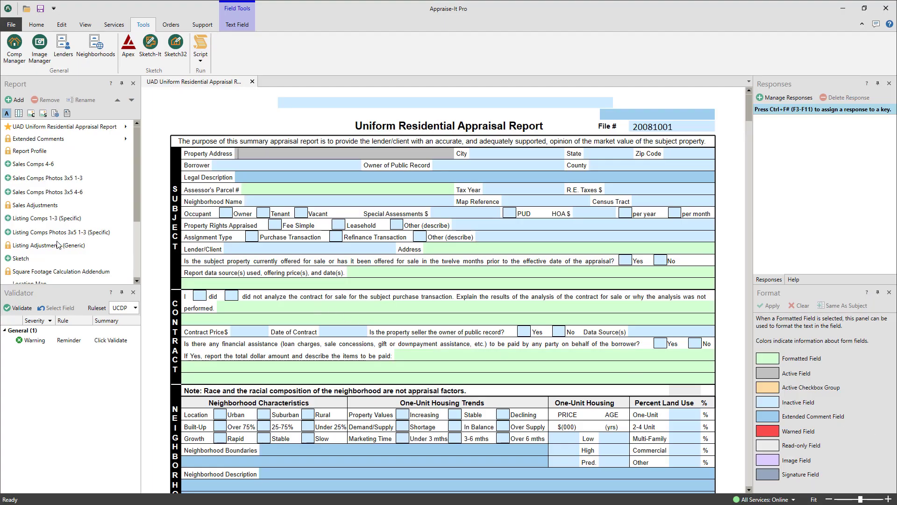
Review the report's Sketch page showing both floors and view the Square Footage Calculation Addendum
left_click(20, 258)
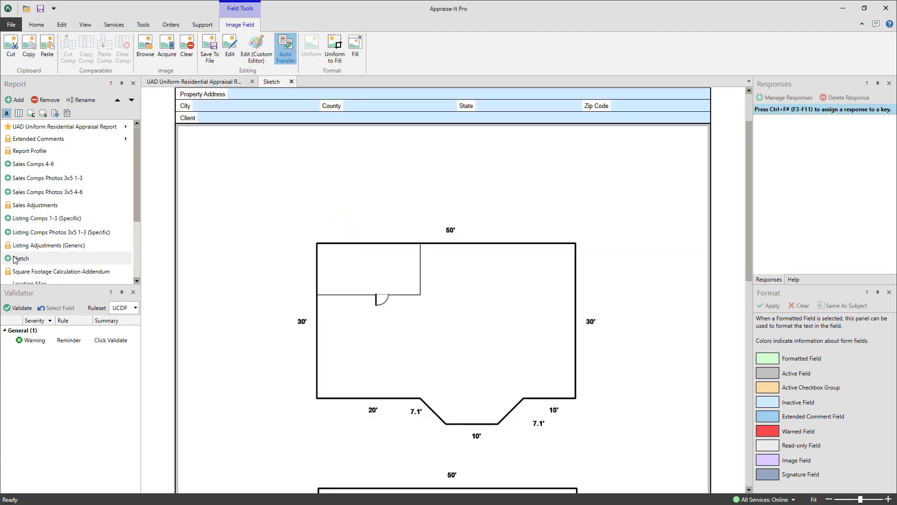
scroll("down", 3)
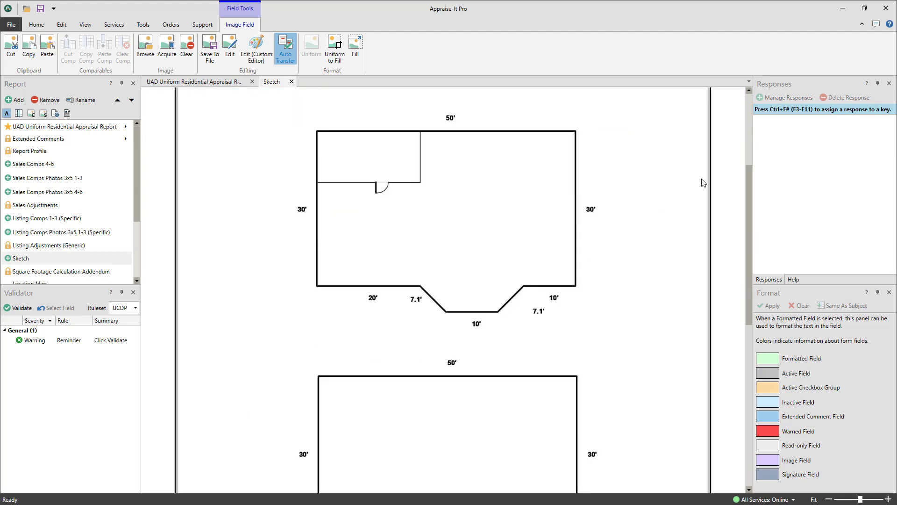
scroll("down", 3)
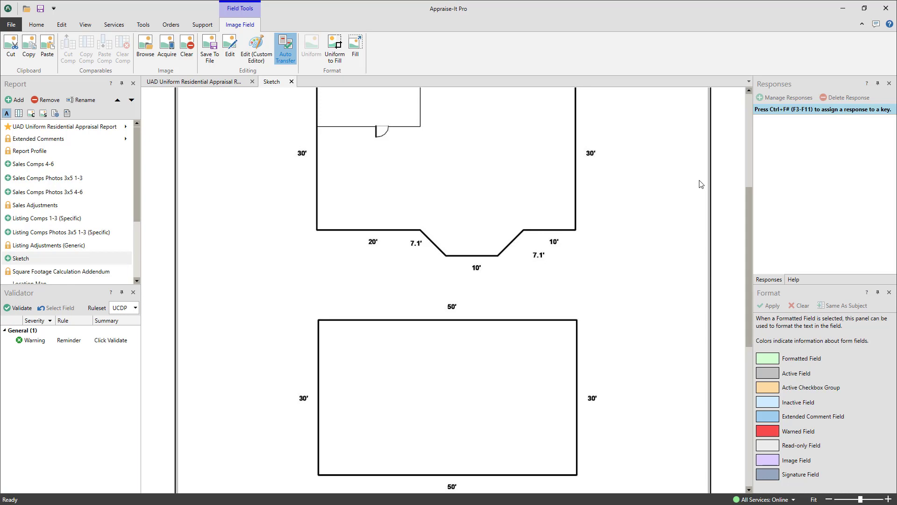
left_click(66, 271)
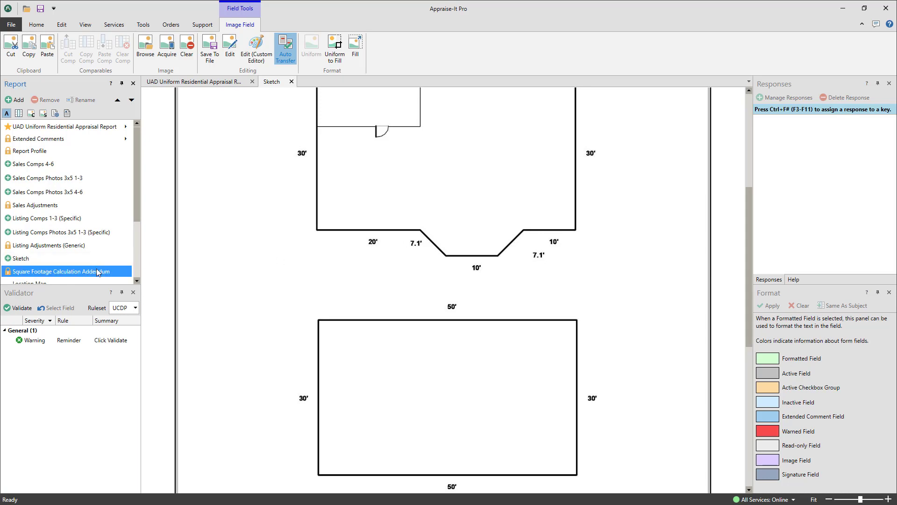
Return to the Uniform Residential Appraisal Report form and bring up the Tools ribbon
left_click(58, 127)
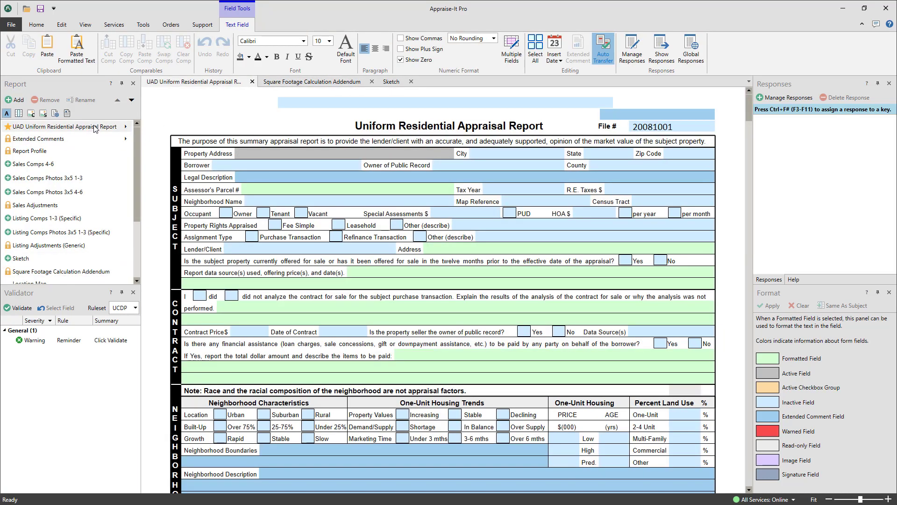
scroll("down", 3)
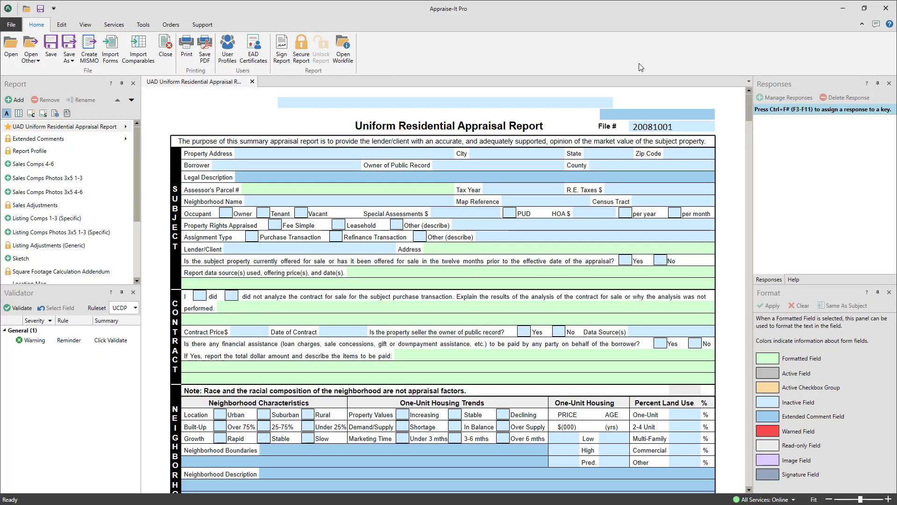
mouse_move(569, 64)
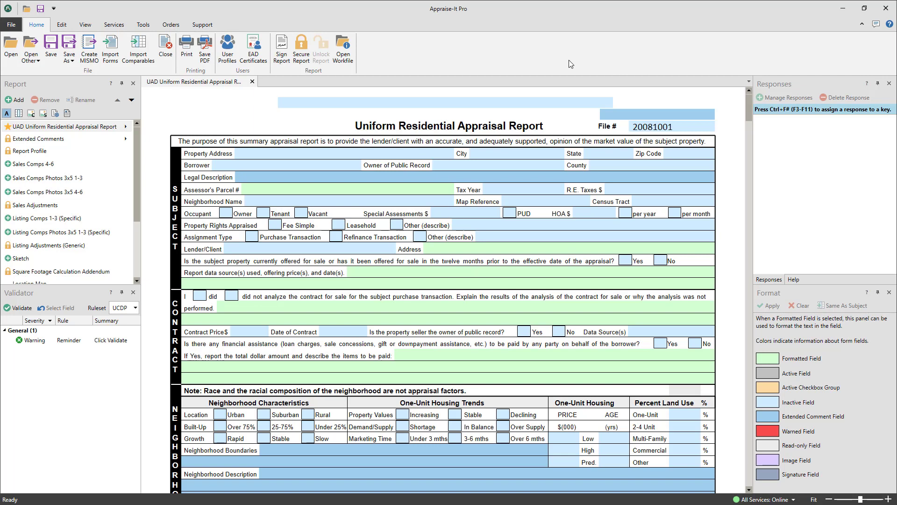
left_click(143, 24)
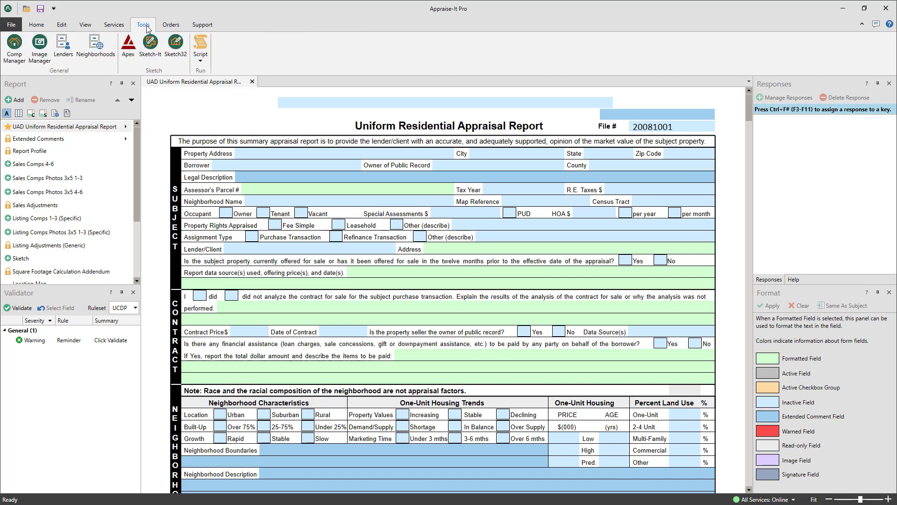
Launch Sketch32 from the Tools ribbon with the saved 20081001.SK3 floor plan loaded
left_click(175, 46)
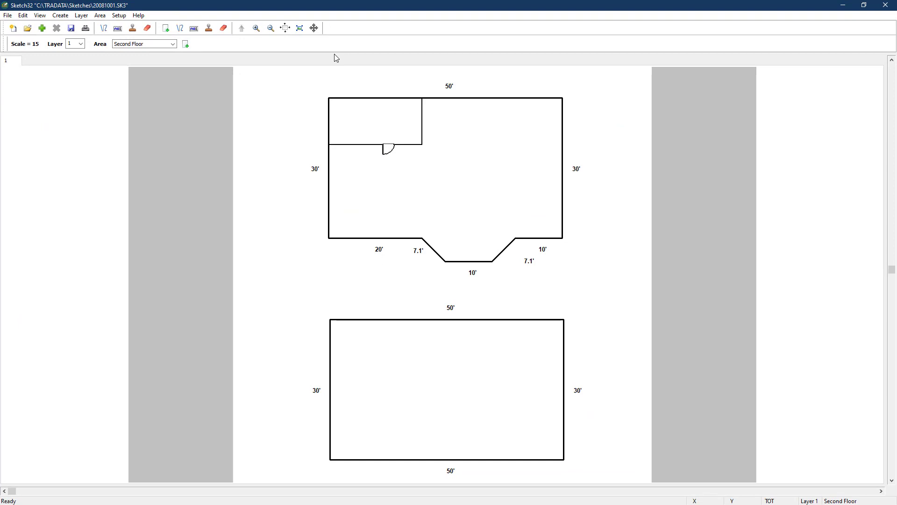
mouse_move(447, 92)
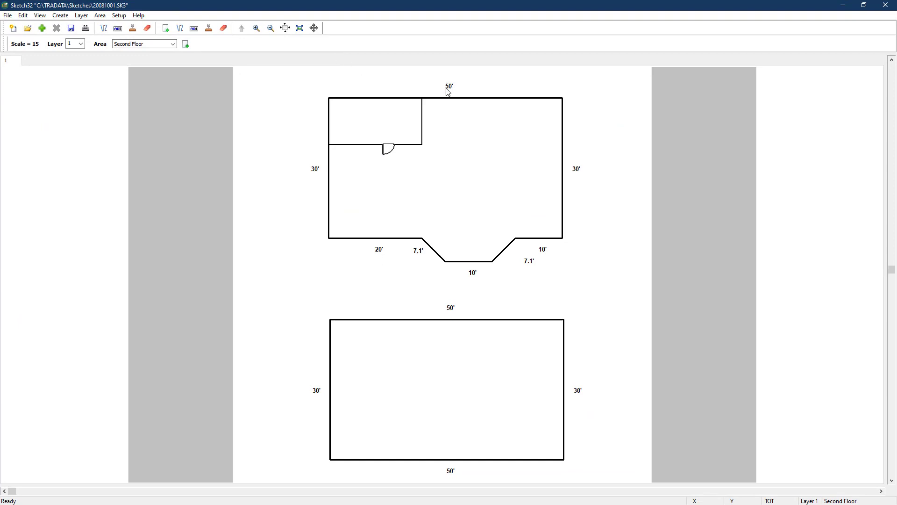
mouse_move(97, 46)
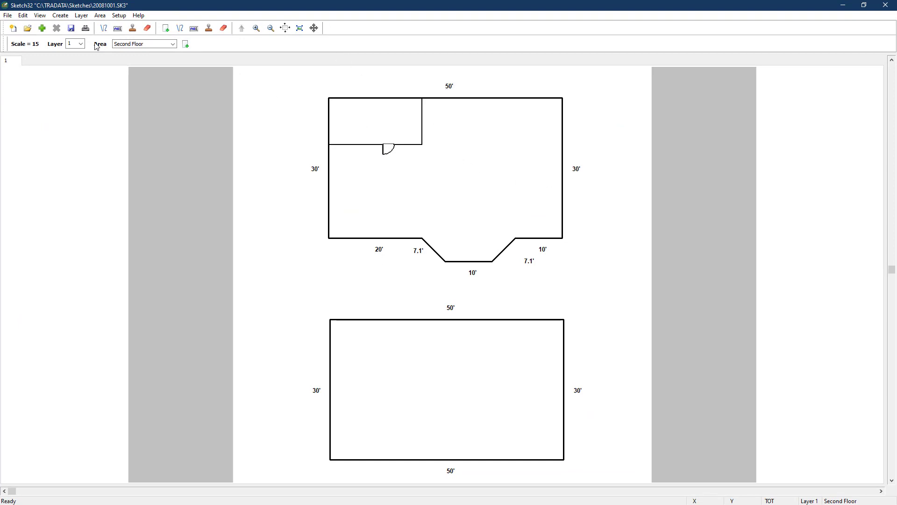
left_click(7, 15)
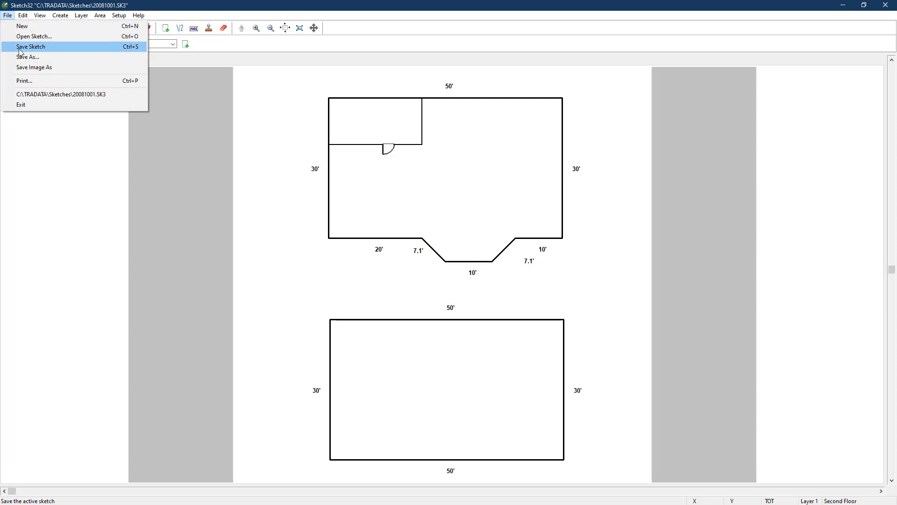